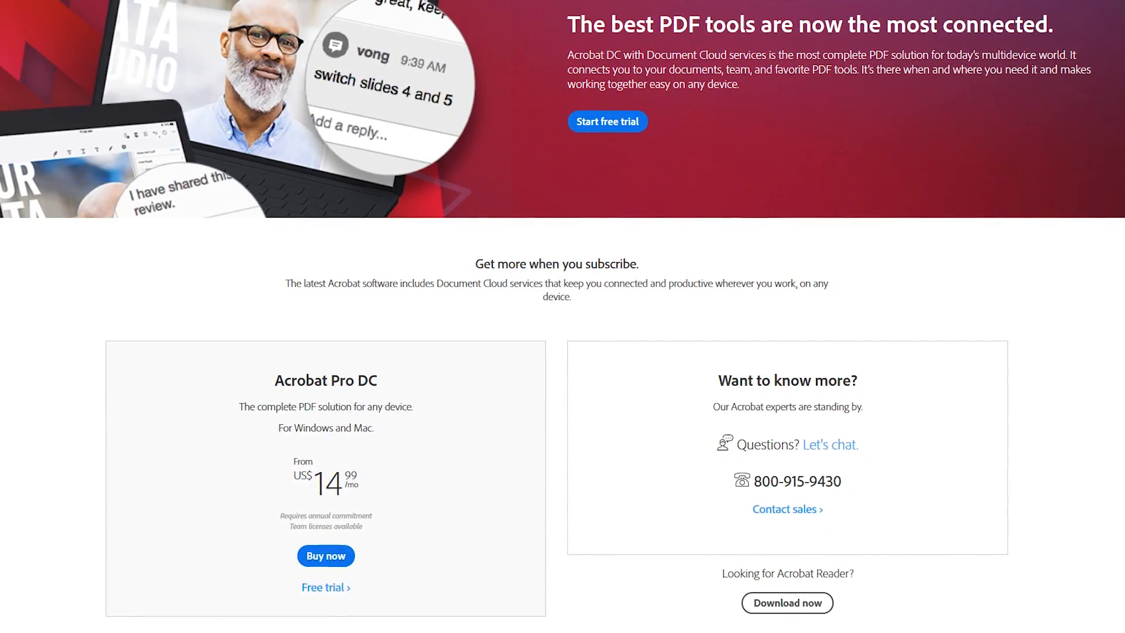
Scroll down the PDFescape page and open the Free Online editor.
scroll(down, 3)
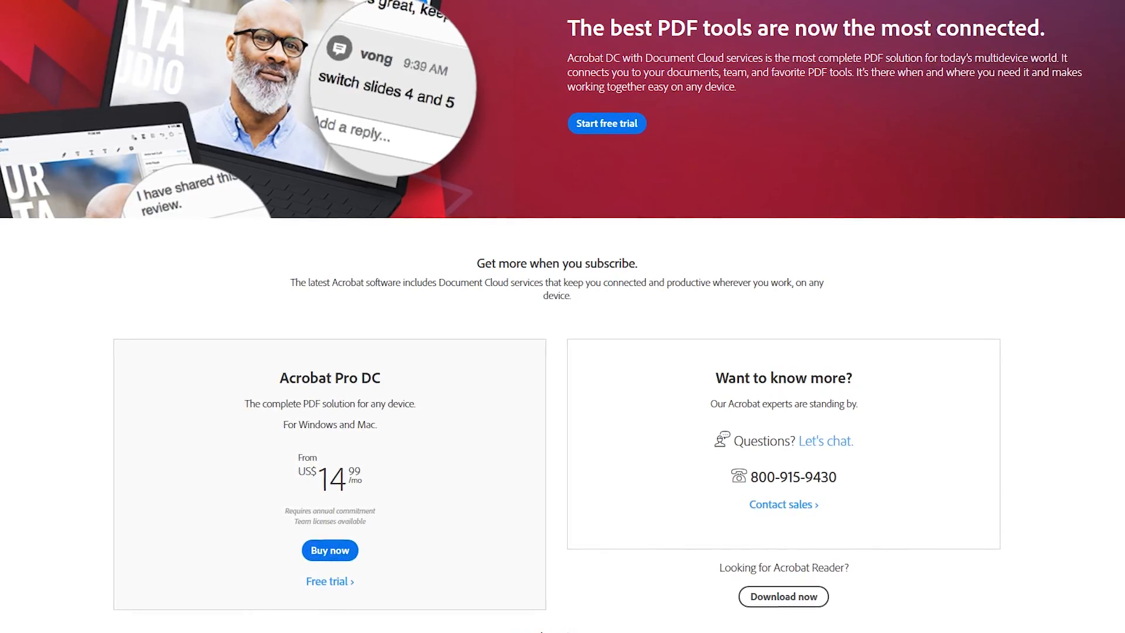
scroll(down, 3)
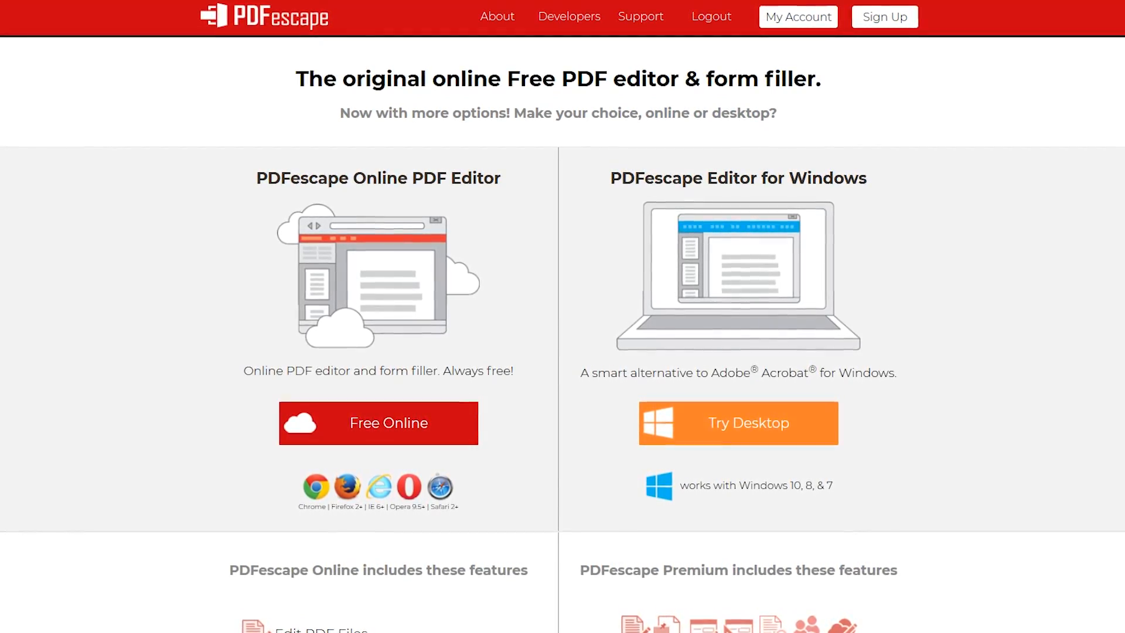
scroll(down, 3)
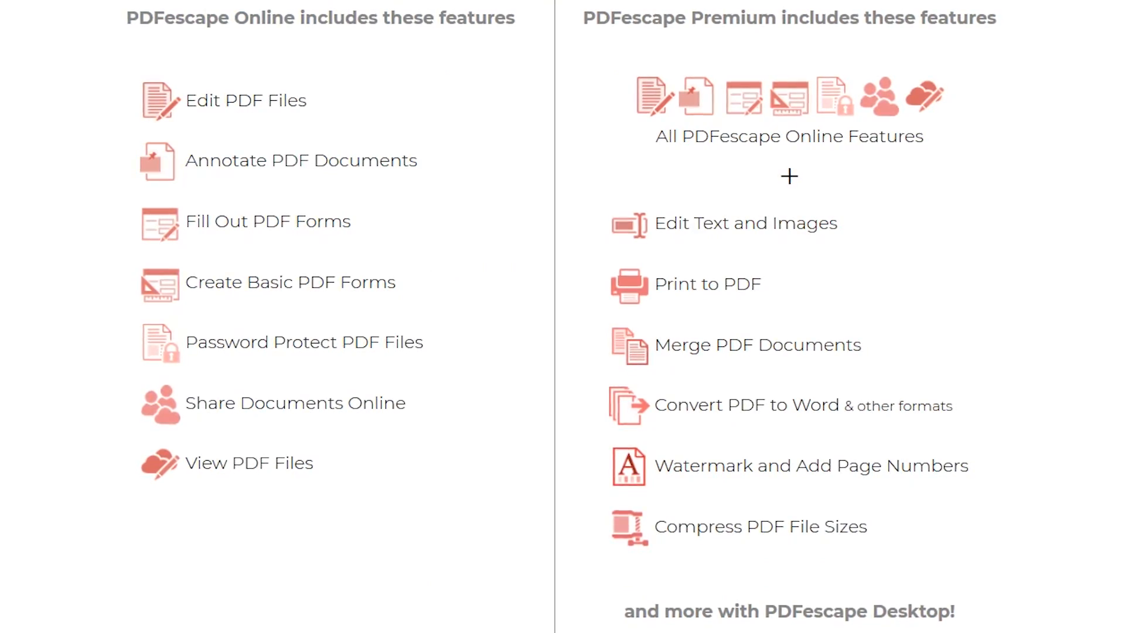
scroll(down, 3)
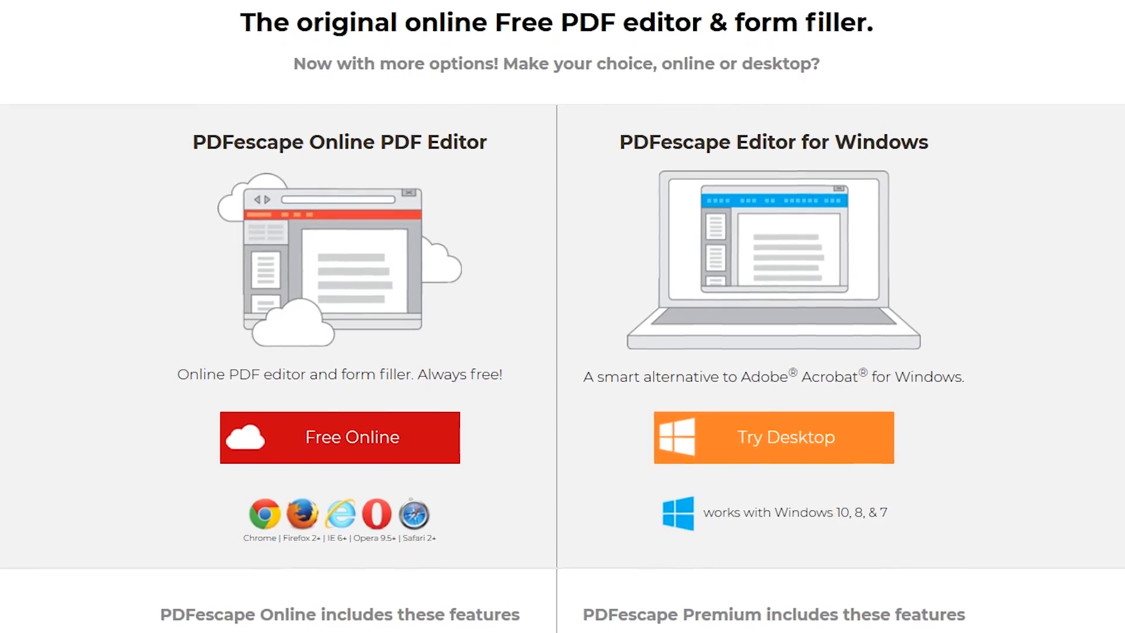
scroll(down, 3)
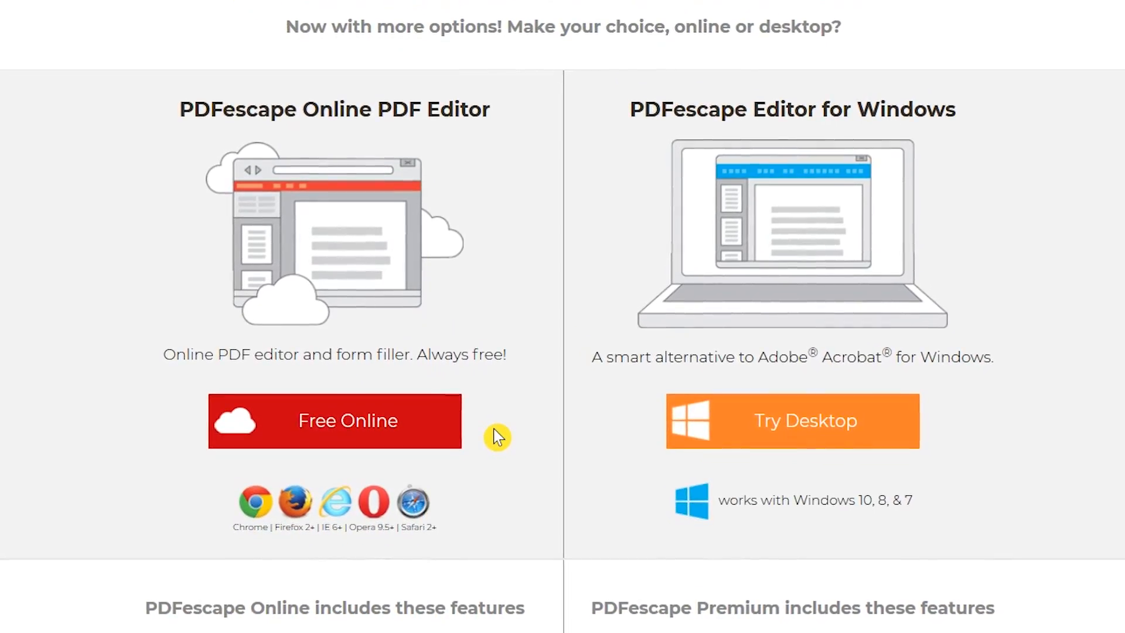
mouse_move(346, 419)
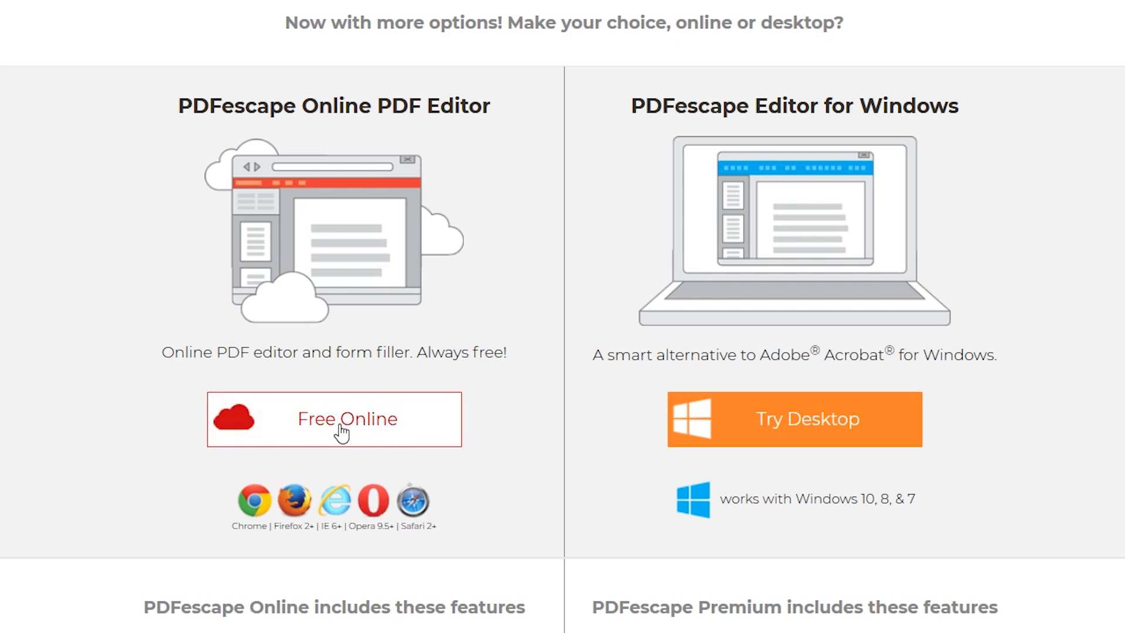
click(346, 419)
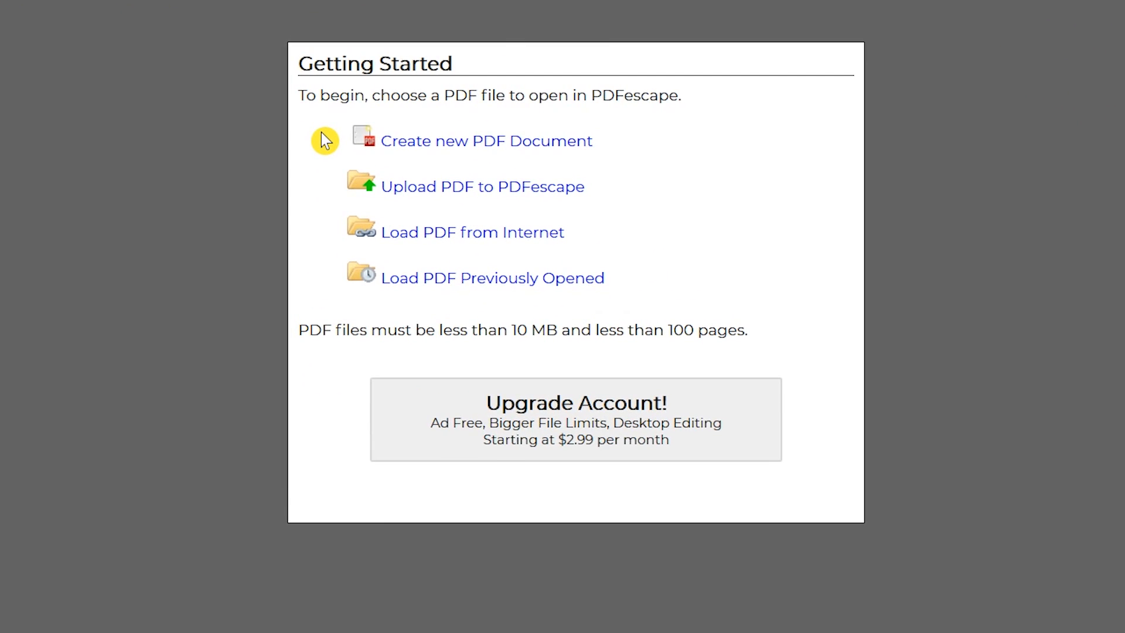
mouse_move(327, 199)
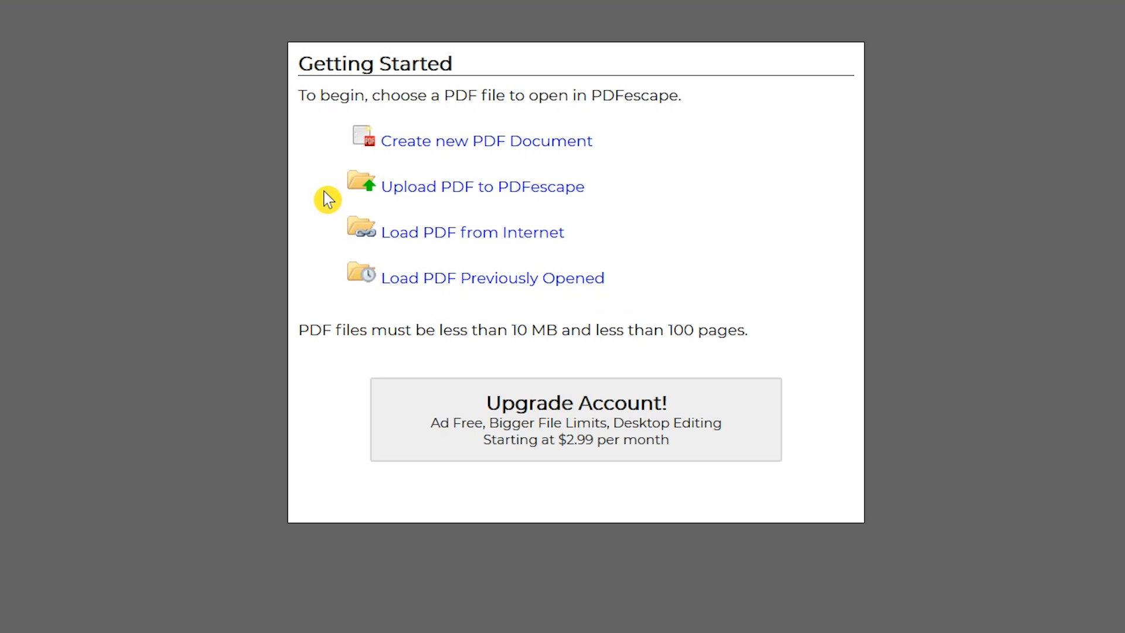
mouse_move(325, 237)
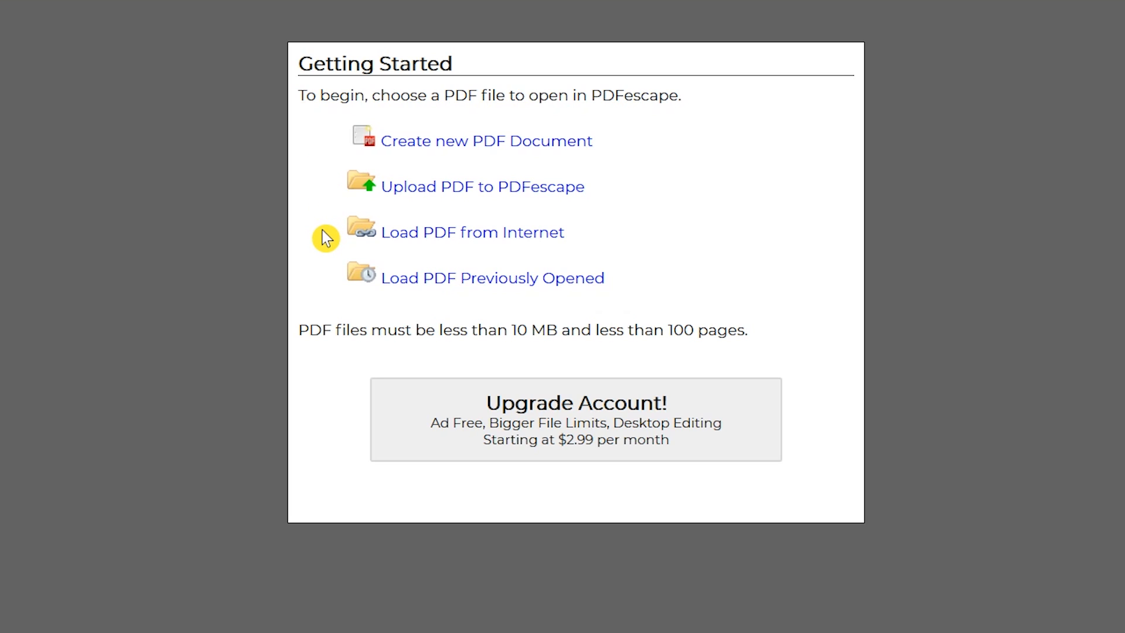
mouse_move(326, 280)
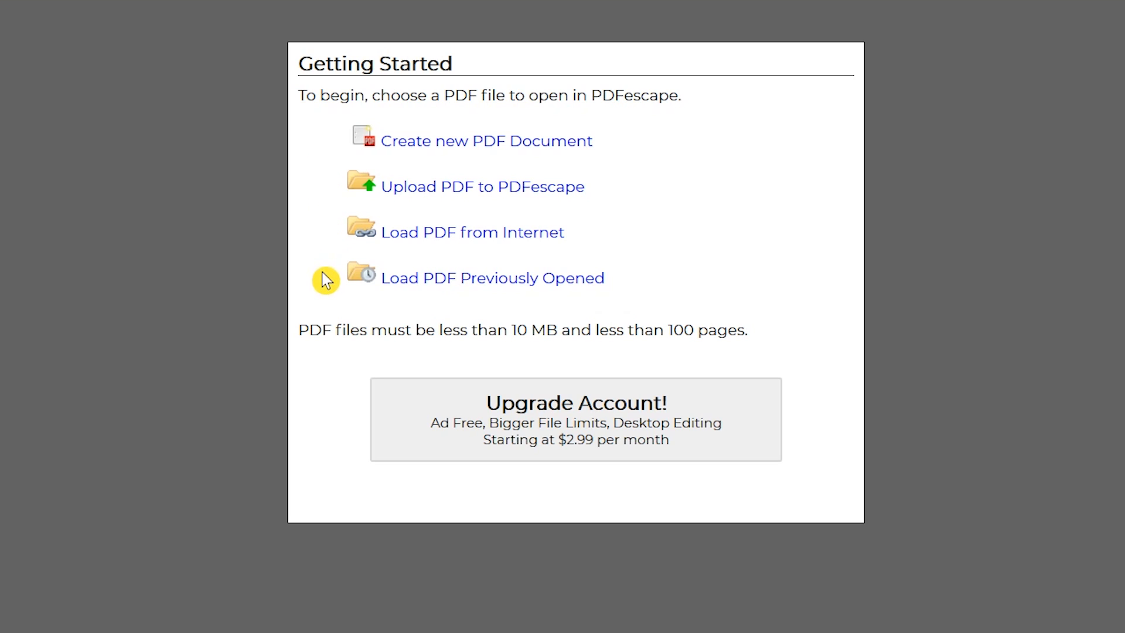
mouse_move(428, 141)
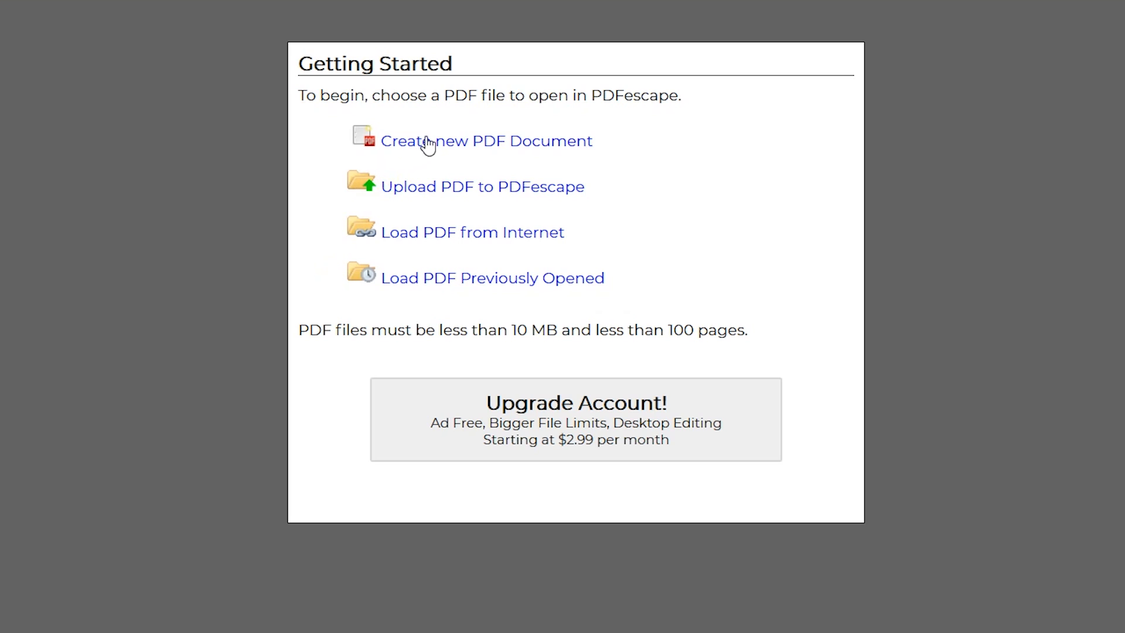
Create a new PDF document with Page Count 1 and Letter size.
click(486, 140)
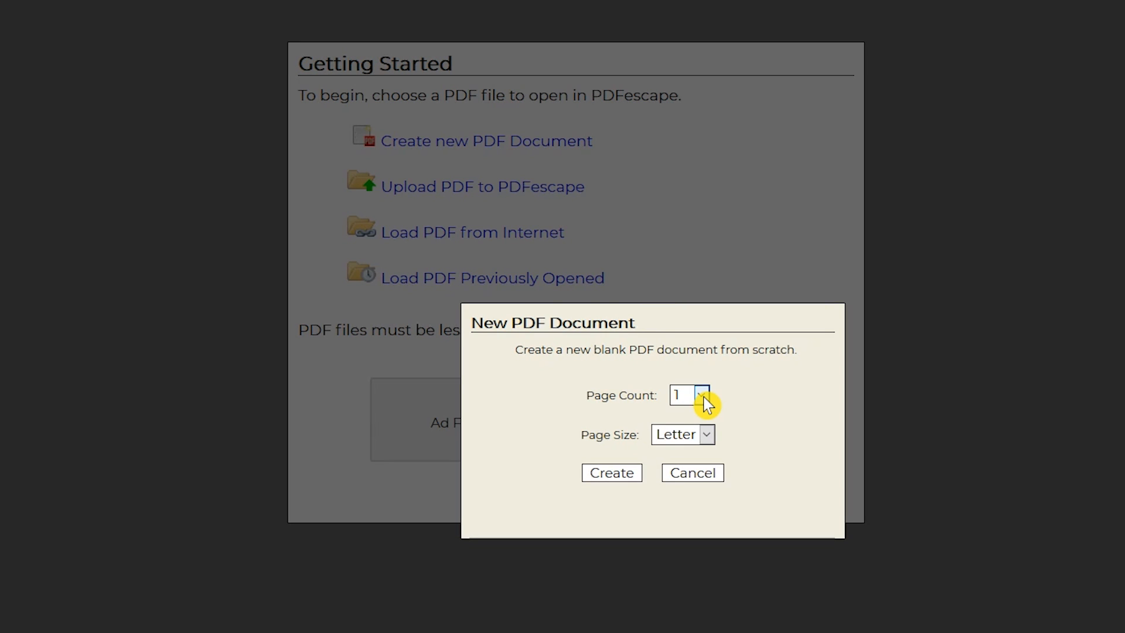
click(701, 394)
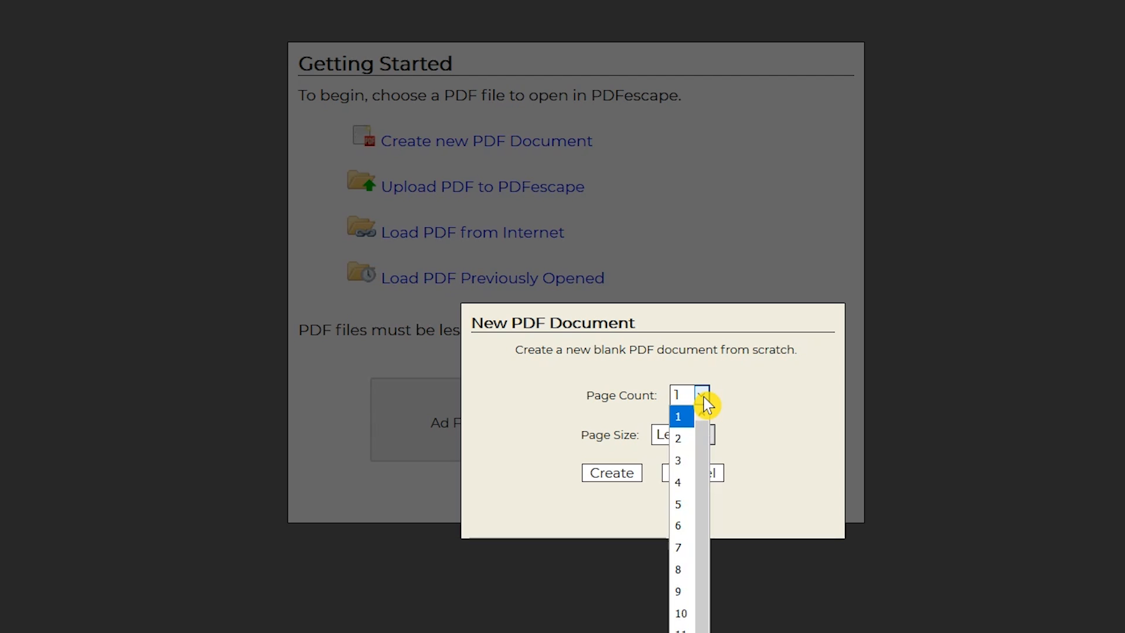
click(678, 416)
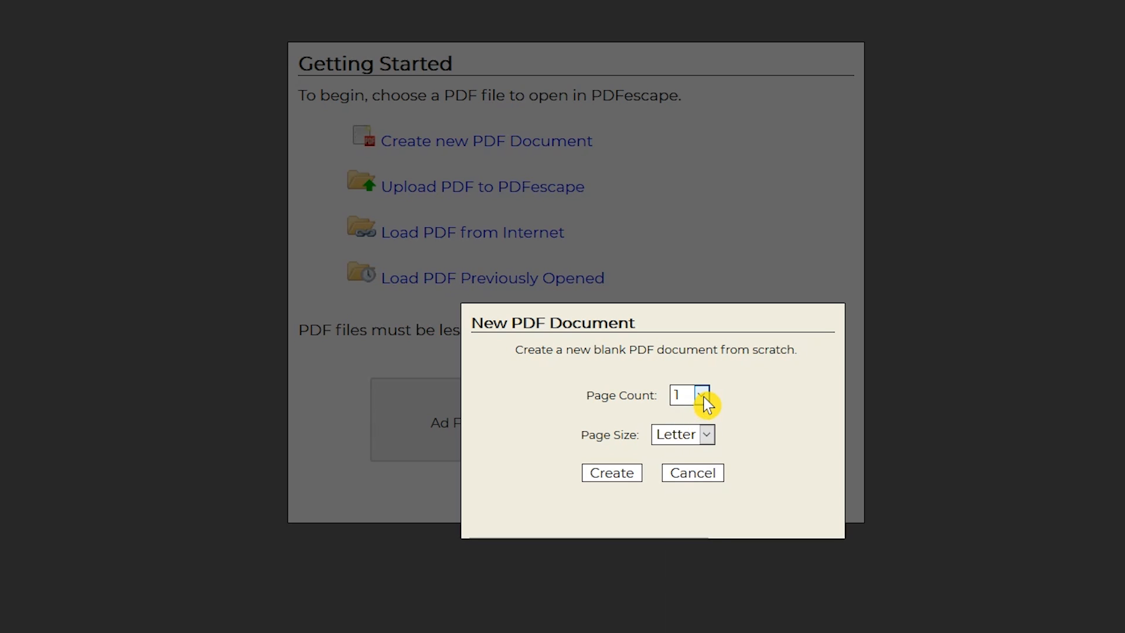
click(610, 472)
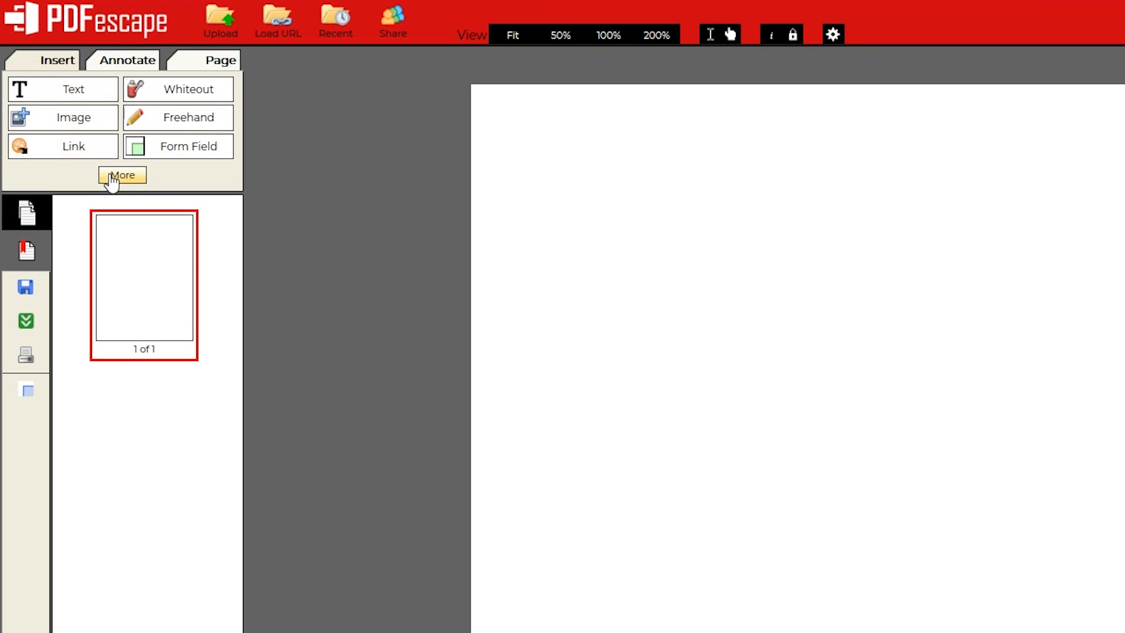
Browse the More, Annotate and Page tools, then download New_Blank_Document.pdf.
click(121, 176)
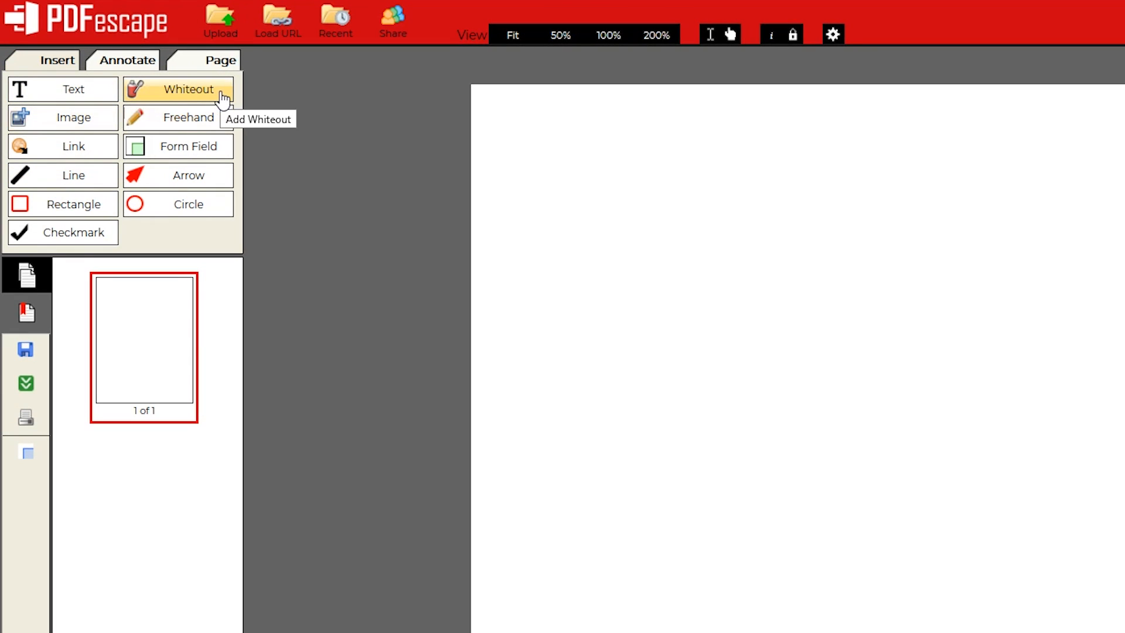
click(127, 61)
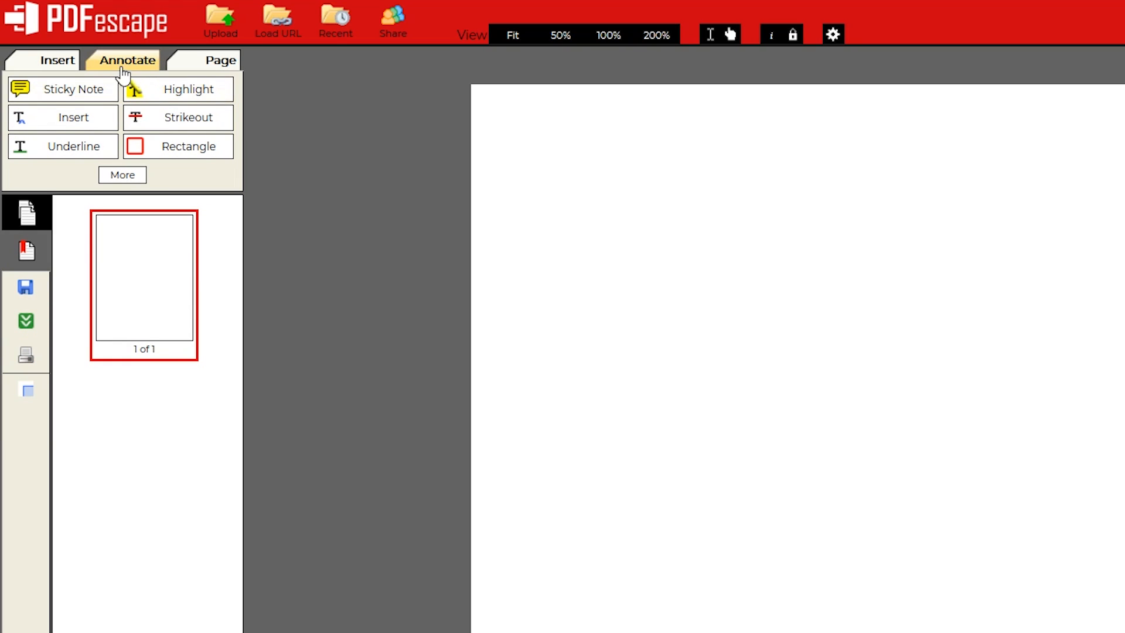
mouse_move(73, 89)
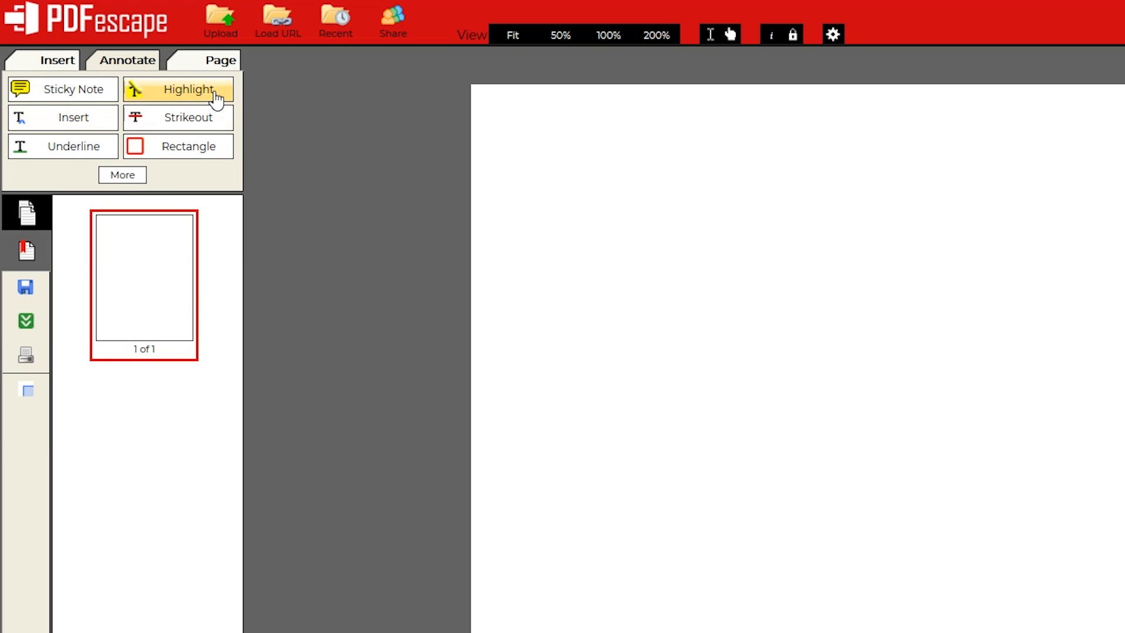
click(221, 60)
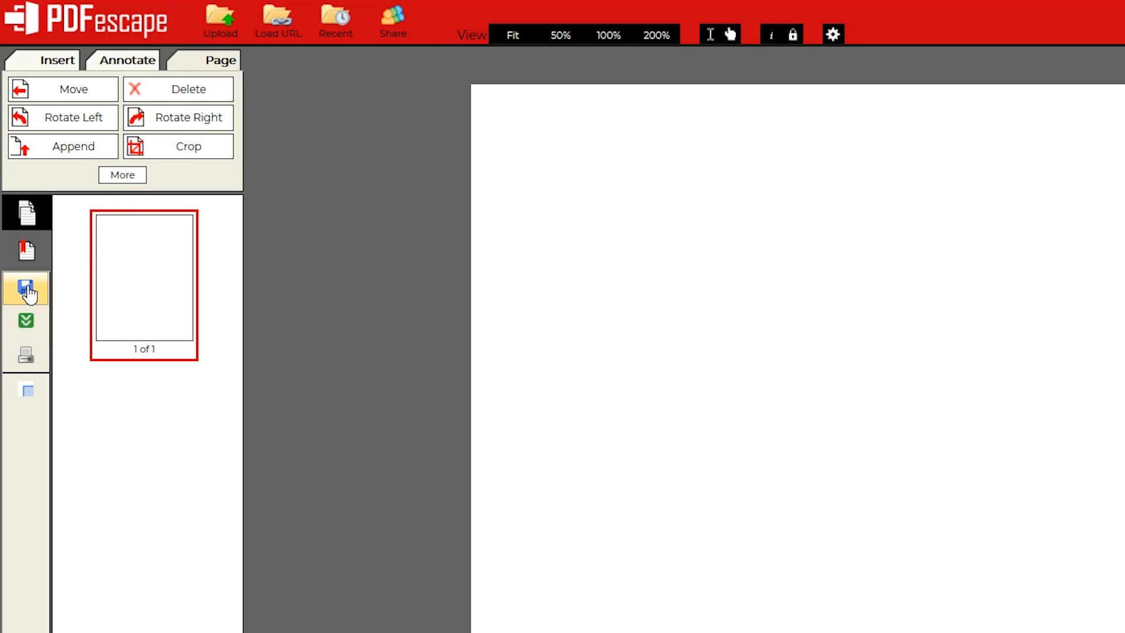
click(26, 288)
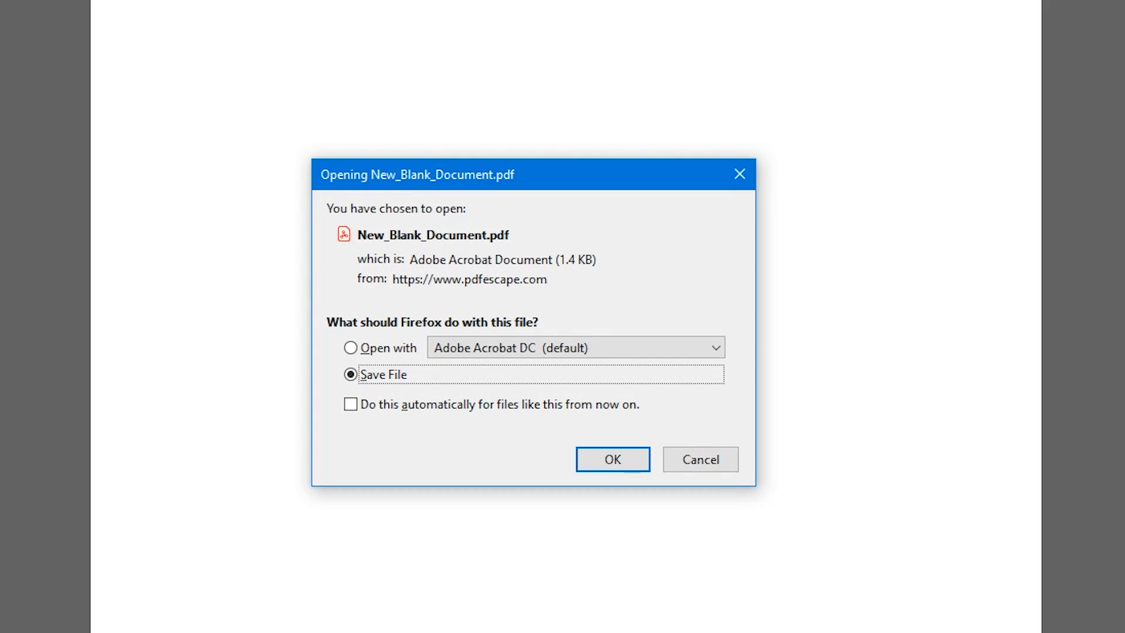
Confirm Save File for New_Blank_Document.pdf in Firefox's Opening dialog.
click(611, 460)
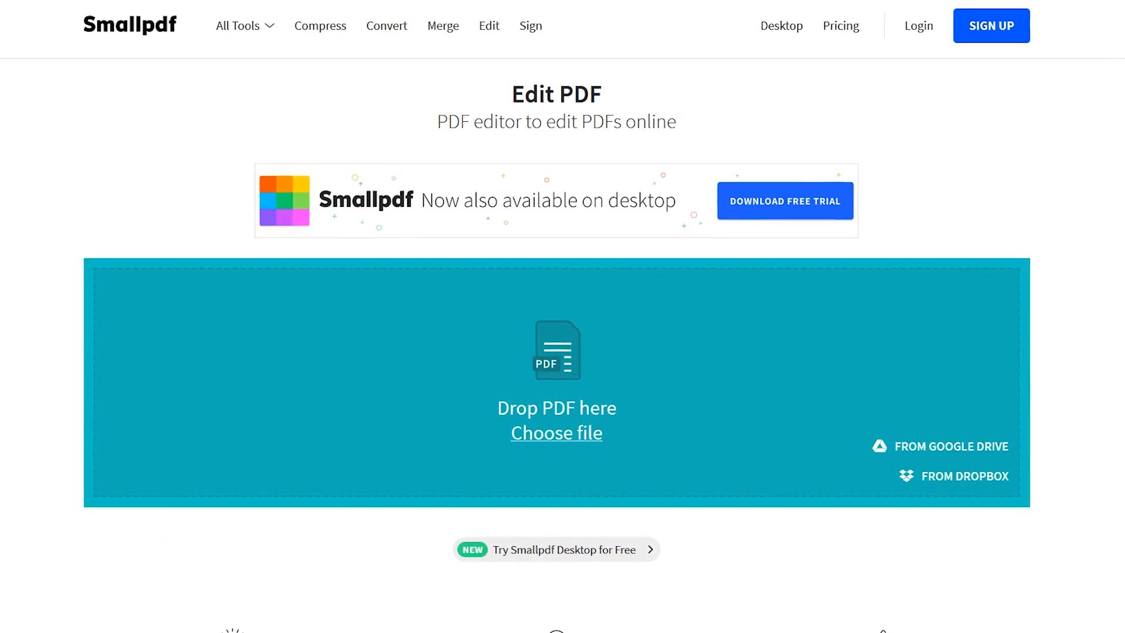
Upload 2105-3318cupcake.pdf from the Test folder via Smallpdf's Choose file.
scroll(down, 3)
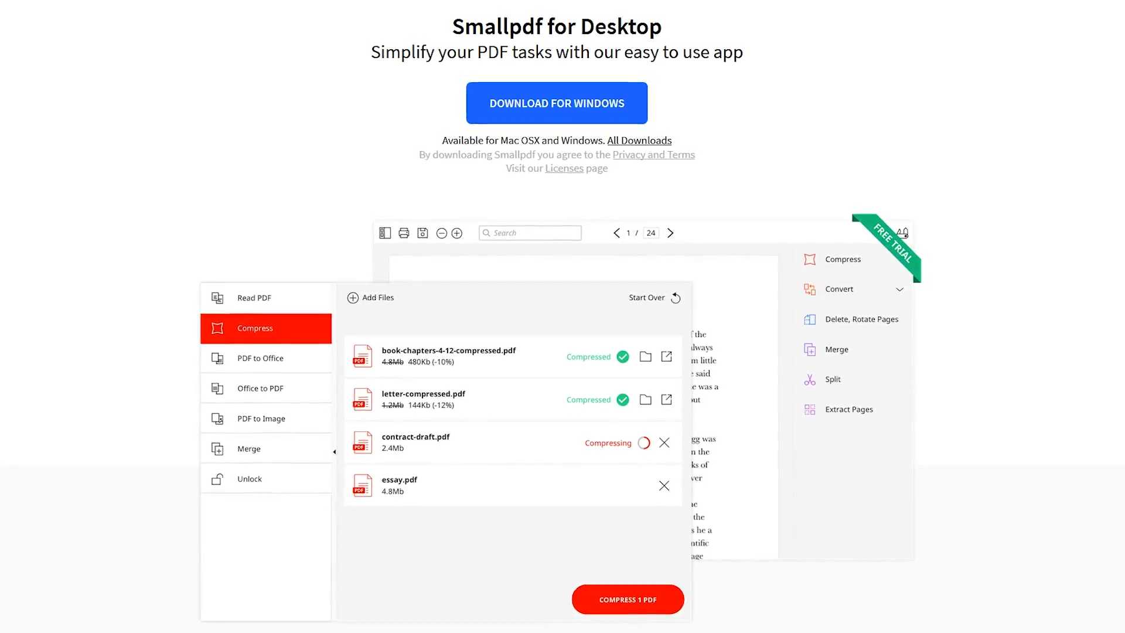
scroll(down, 3)
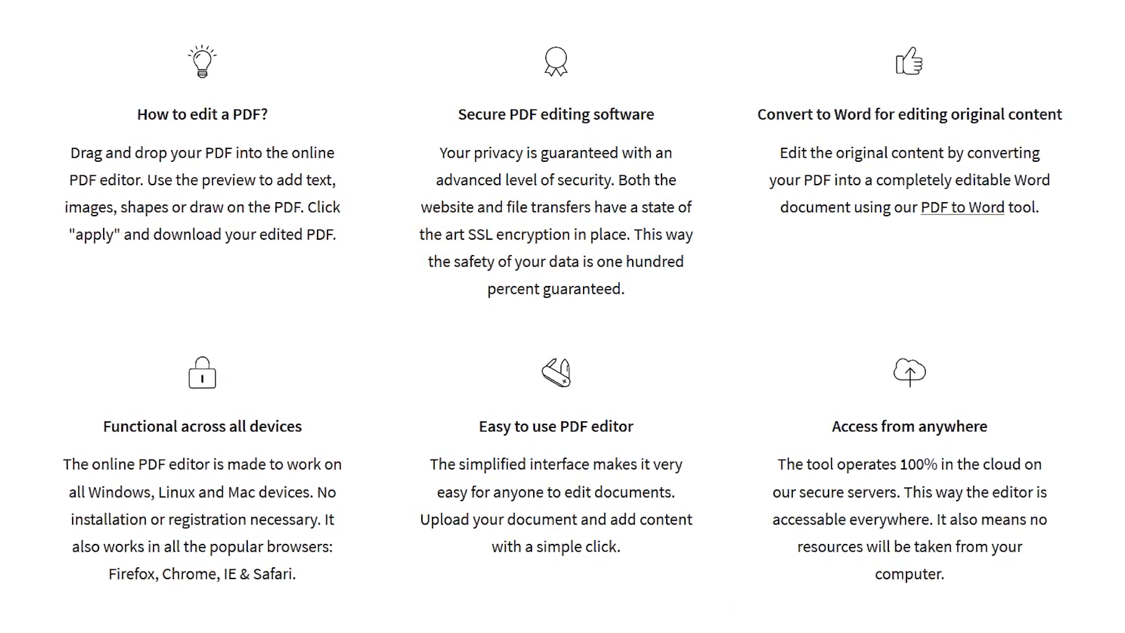
scroll(up, 3)
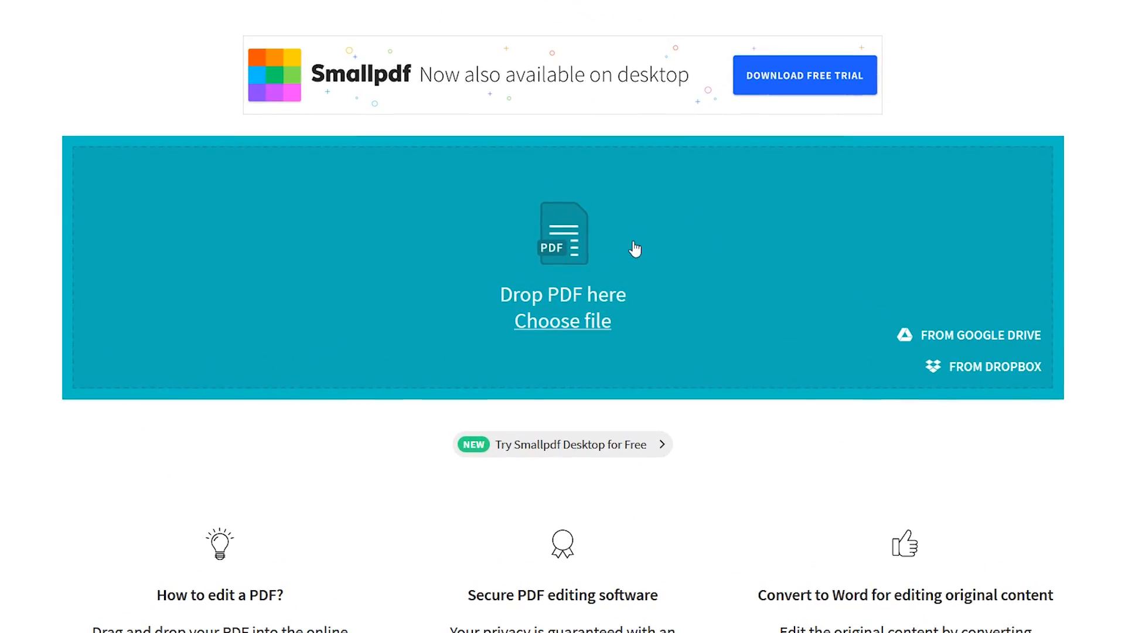
mouse_move(633, 223)
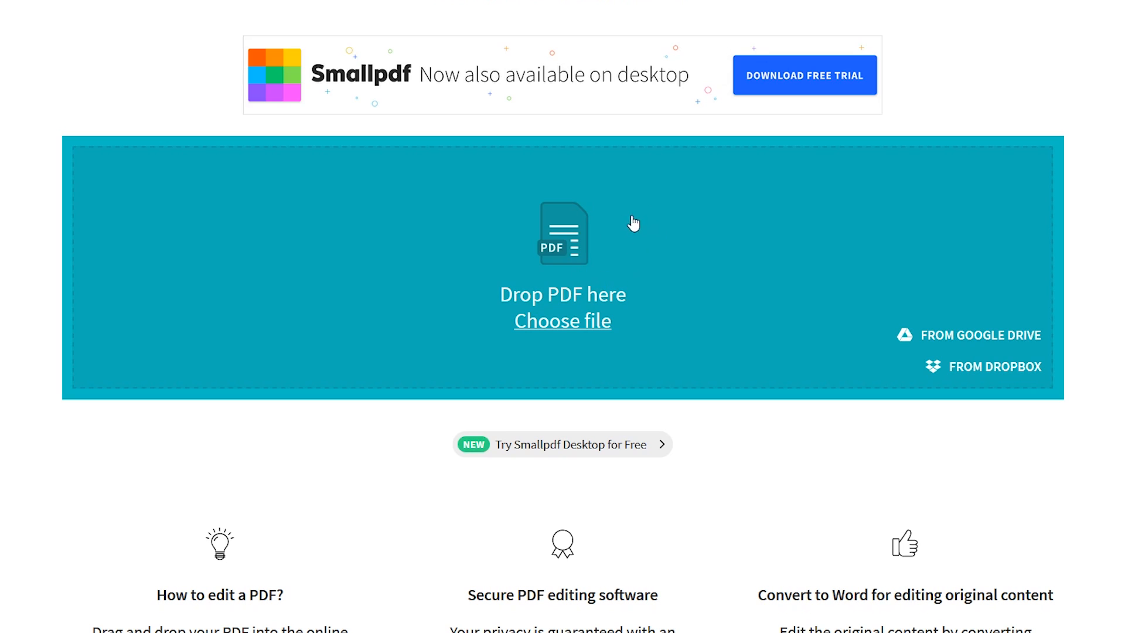
mouse_move(971, 352)
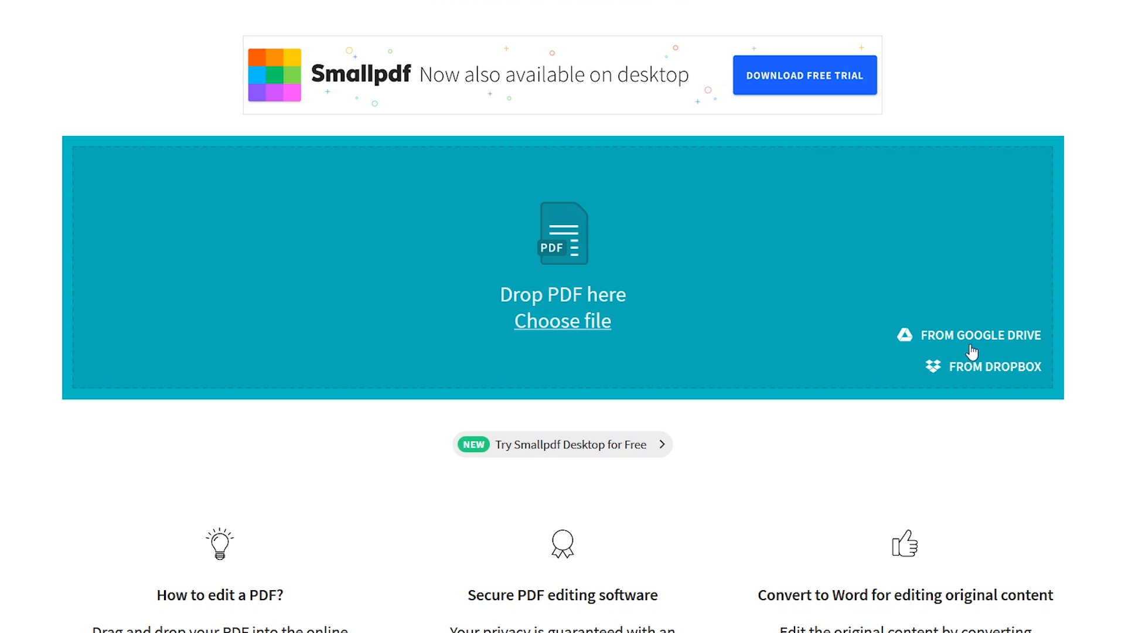
mouse_move(880, 366)
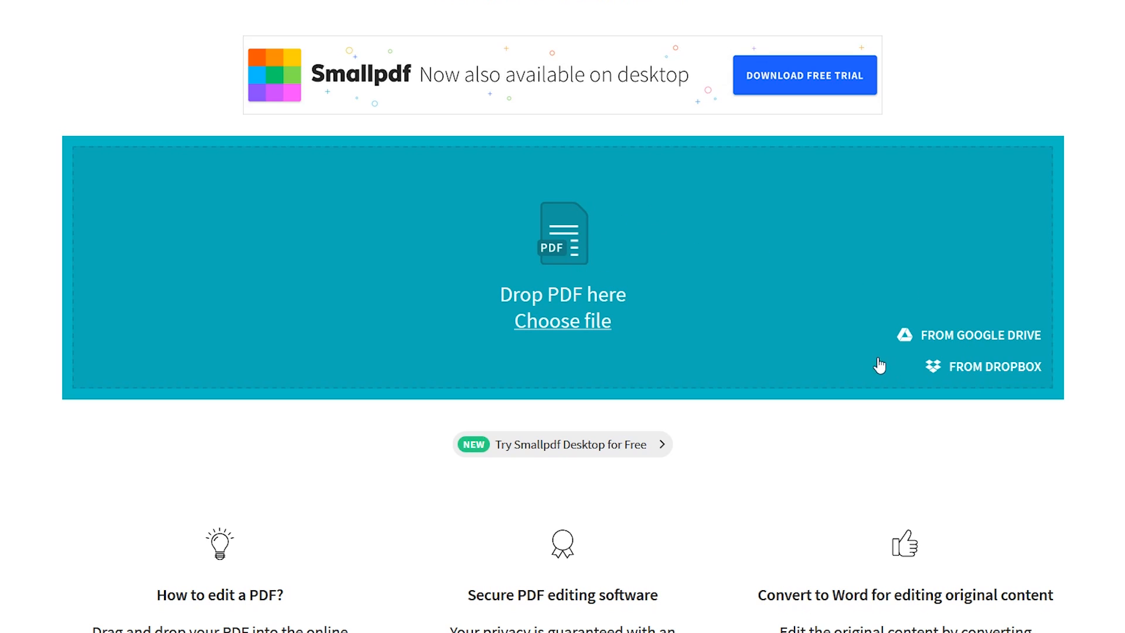
click(562, 320)
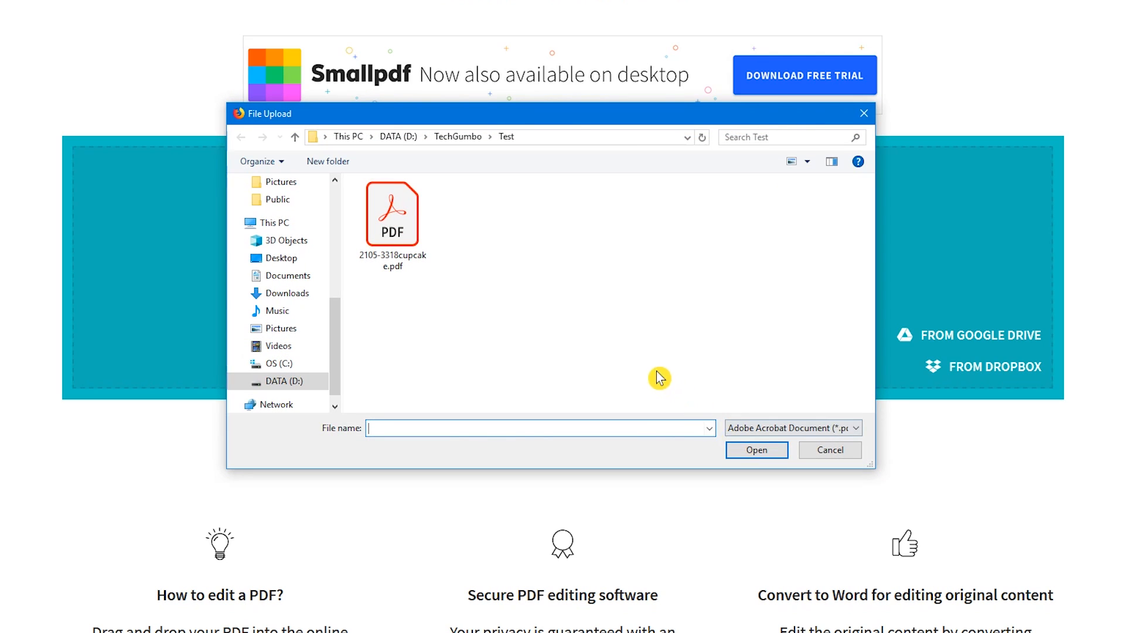
click(392, 215)
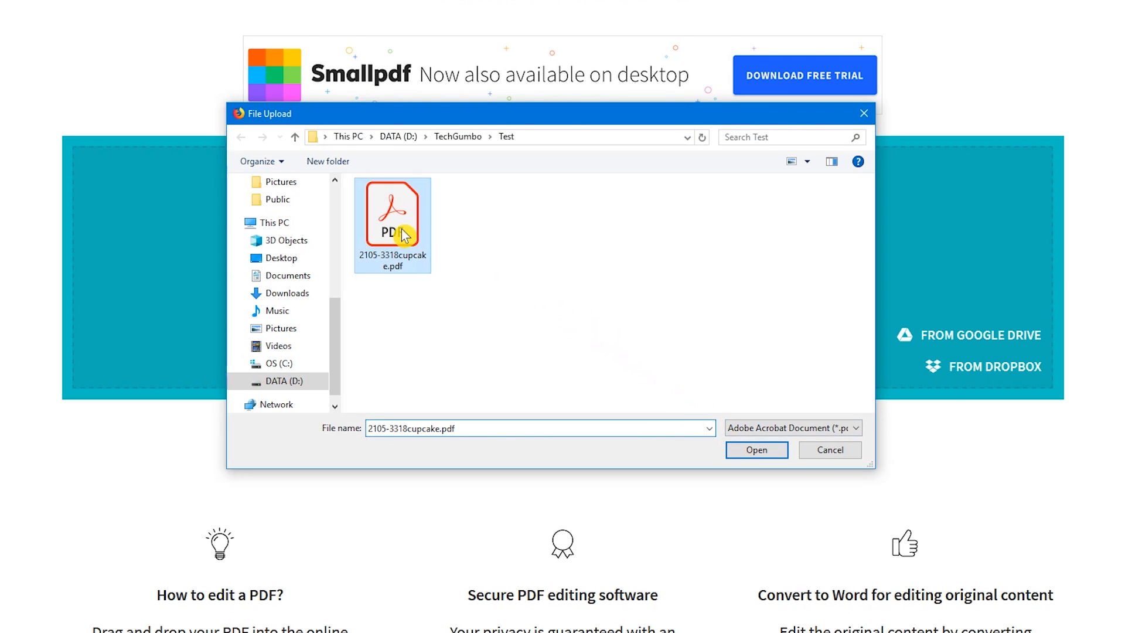
click(755, 450)
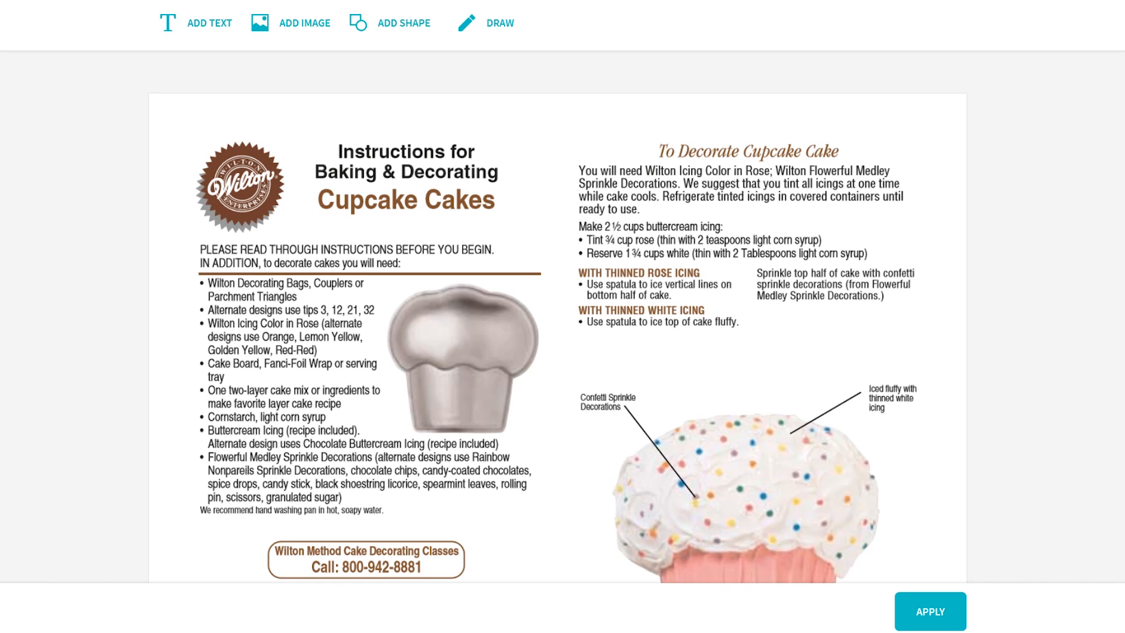
Add a text box and a circle around the decorating instructions, then apply them.
click(205, 22)
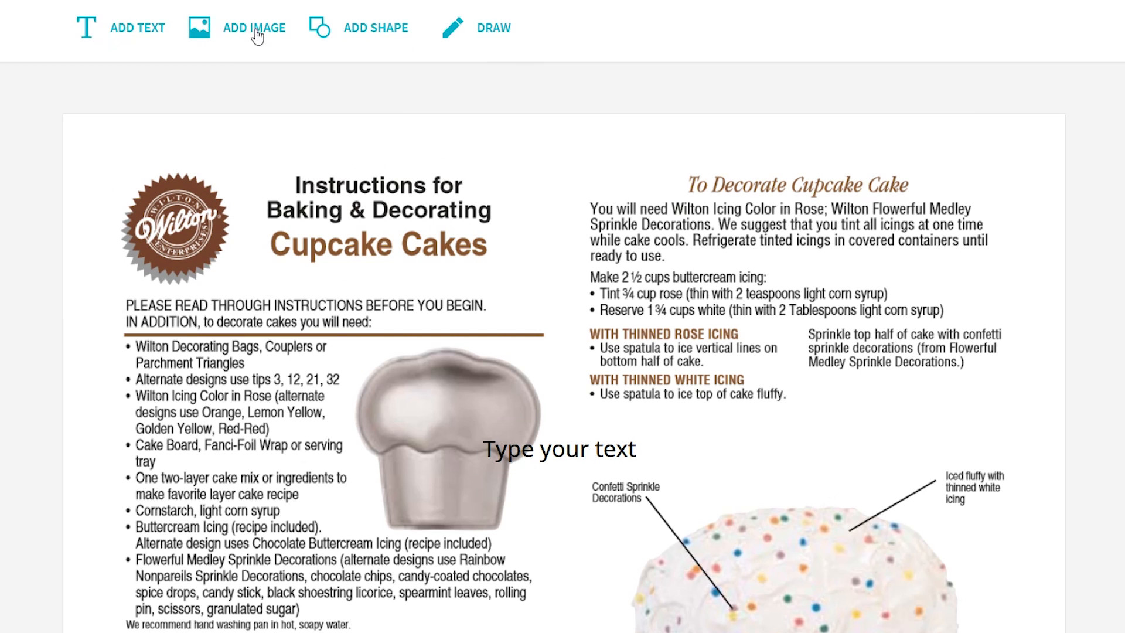
mouse_move(402, 32)
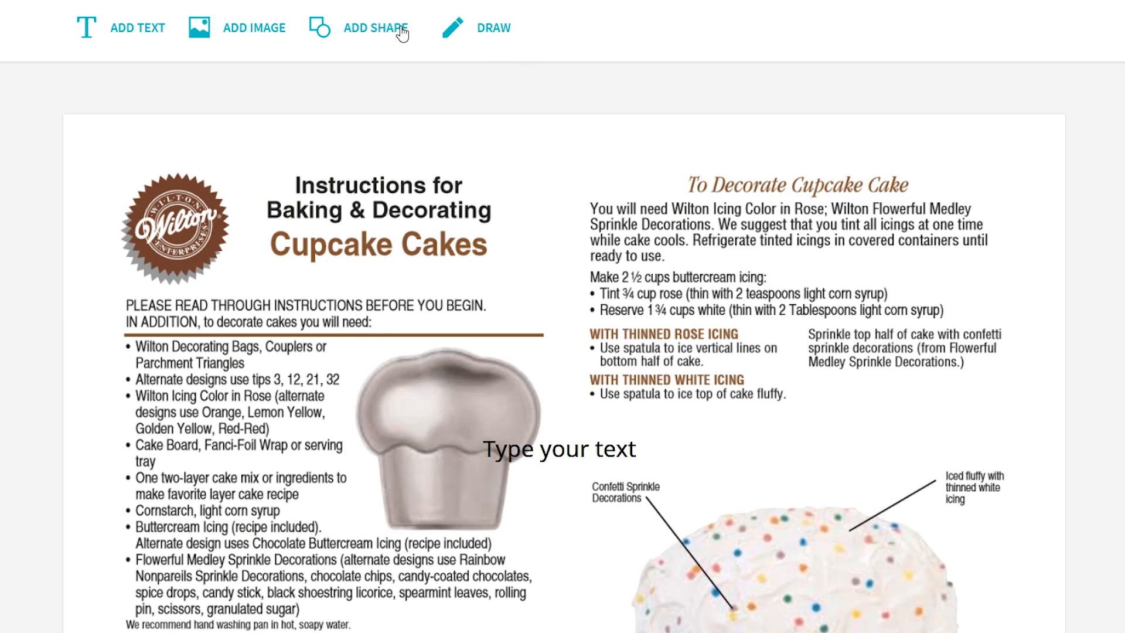
click(374, 28)
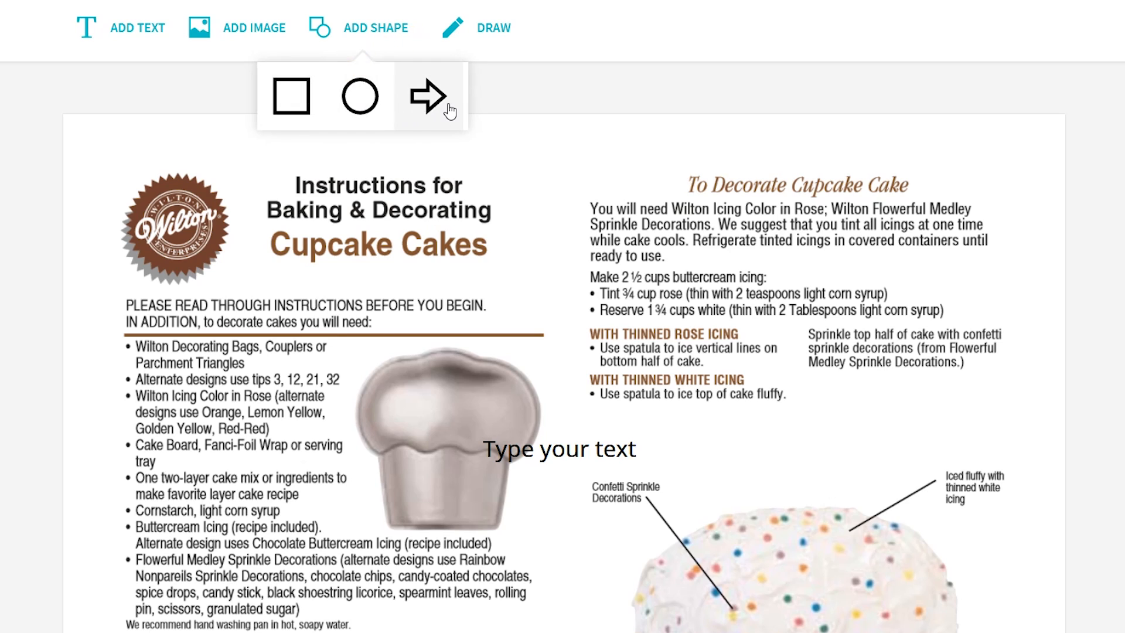
click(428, 95)
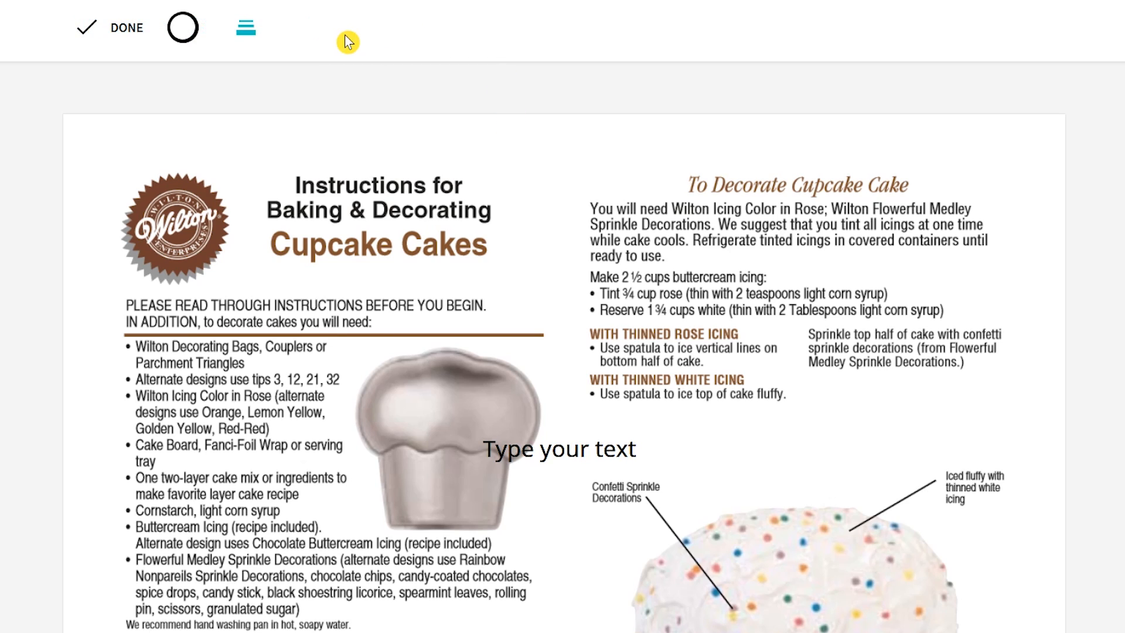
click(245, 27)
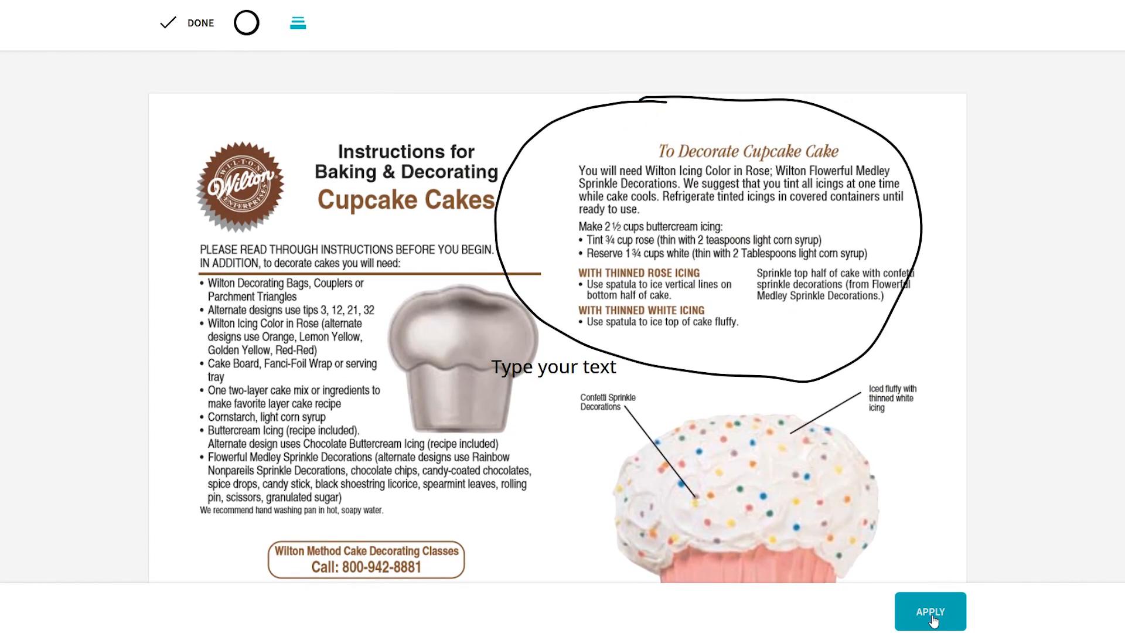
click(930, 611)
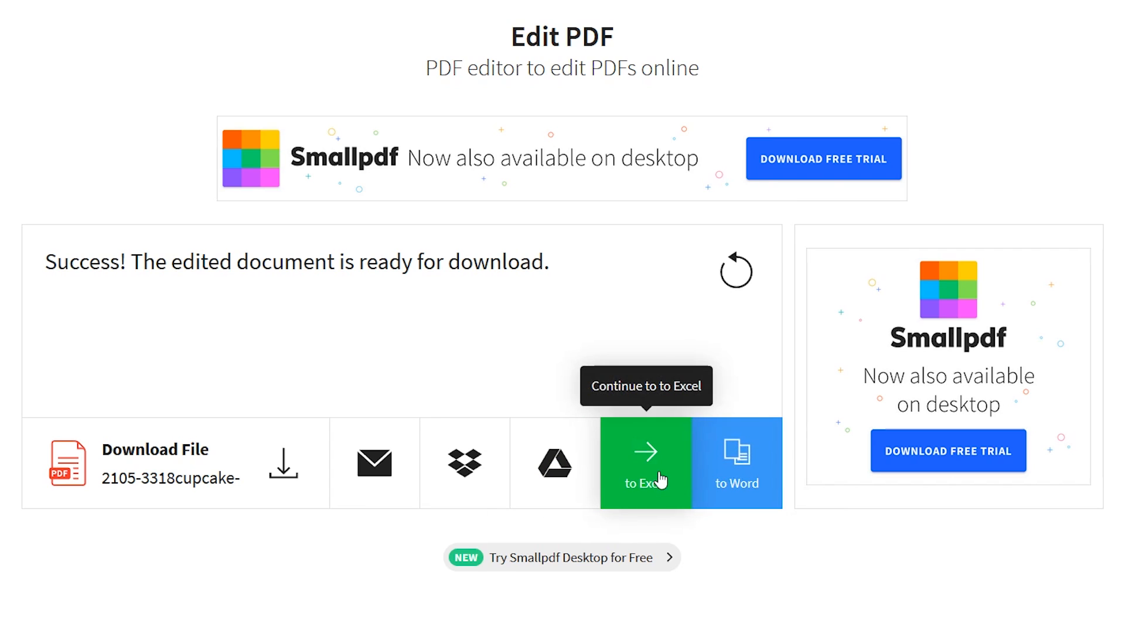
Select an option on Smallpdf's Success page for the edited cupcake PDF.
click(644, 462)
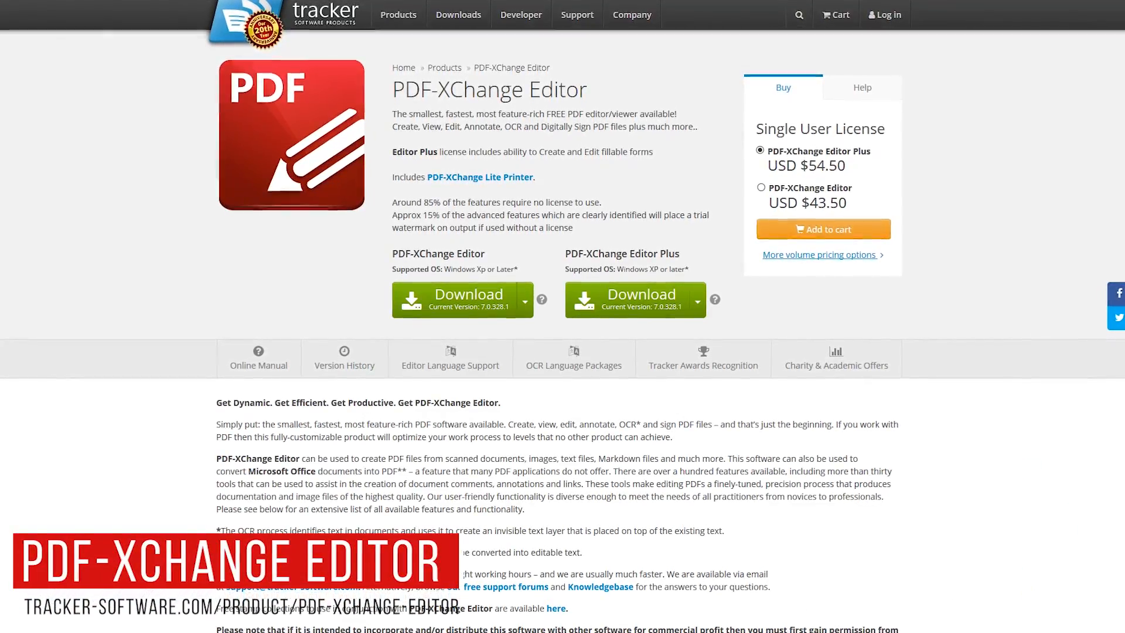
Scroll through the PDF-XChange Editor product page, feature list and Zip Installer downloads.
scroll(down, 3)
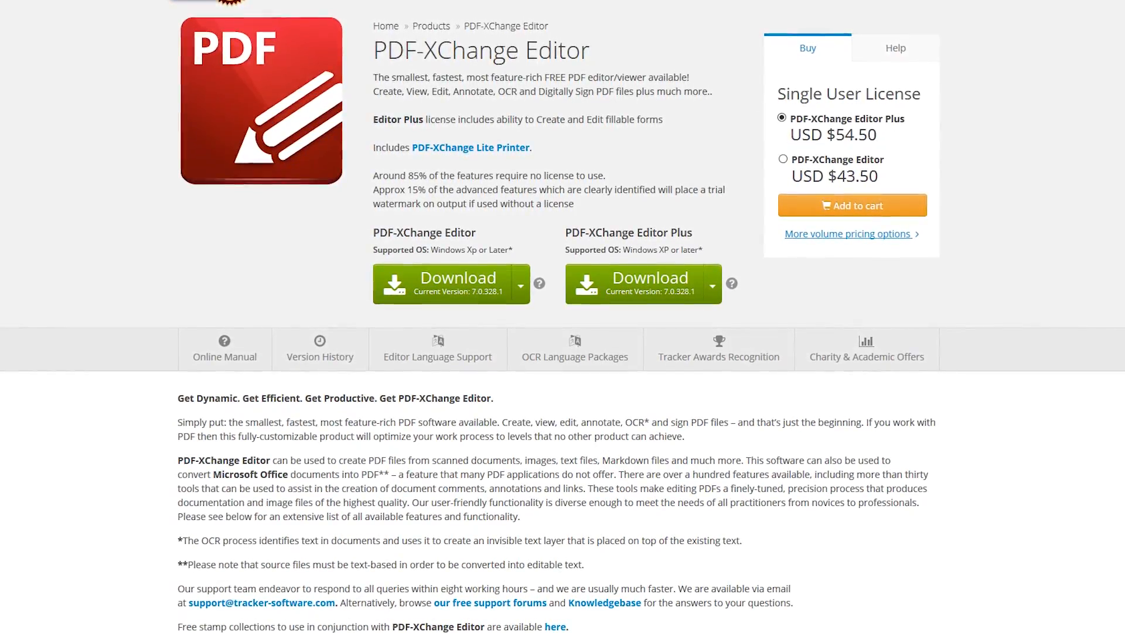
scroll(down, 3)
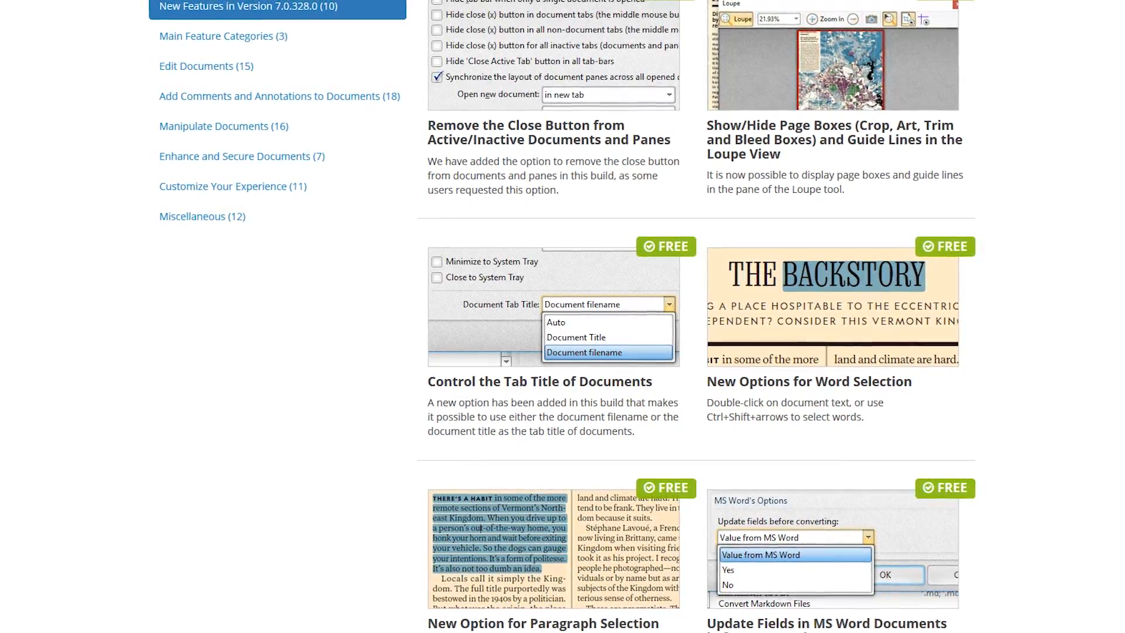
scroll(down, 3)
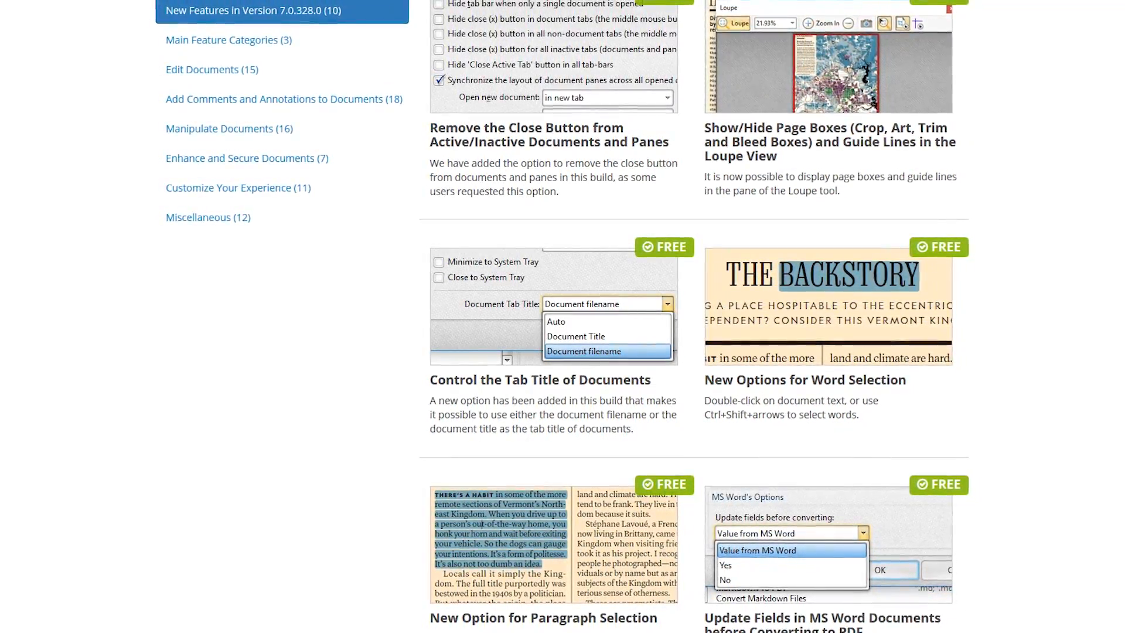
scroll(down, 3)
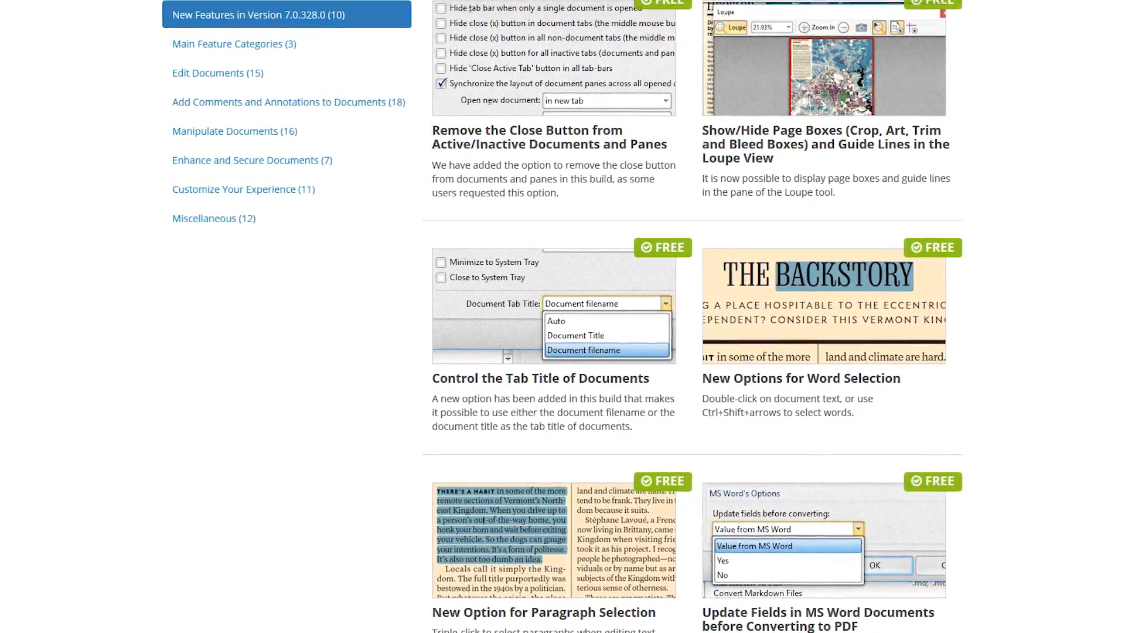
scroll(down, 3)
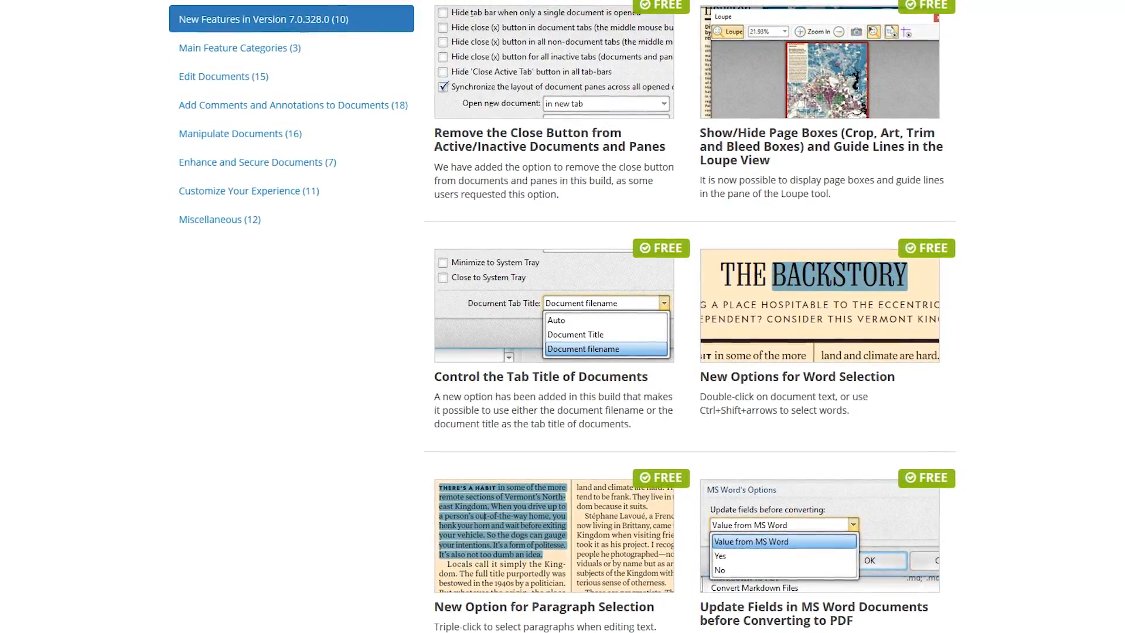
scroll(down, 3)
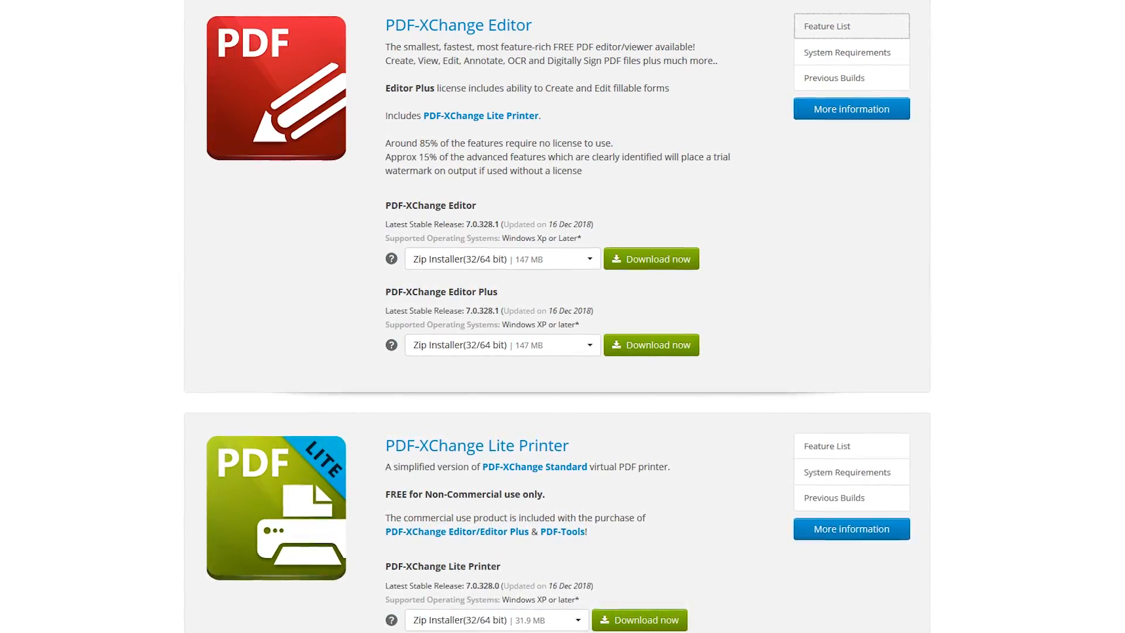
scroll(down, 3)
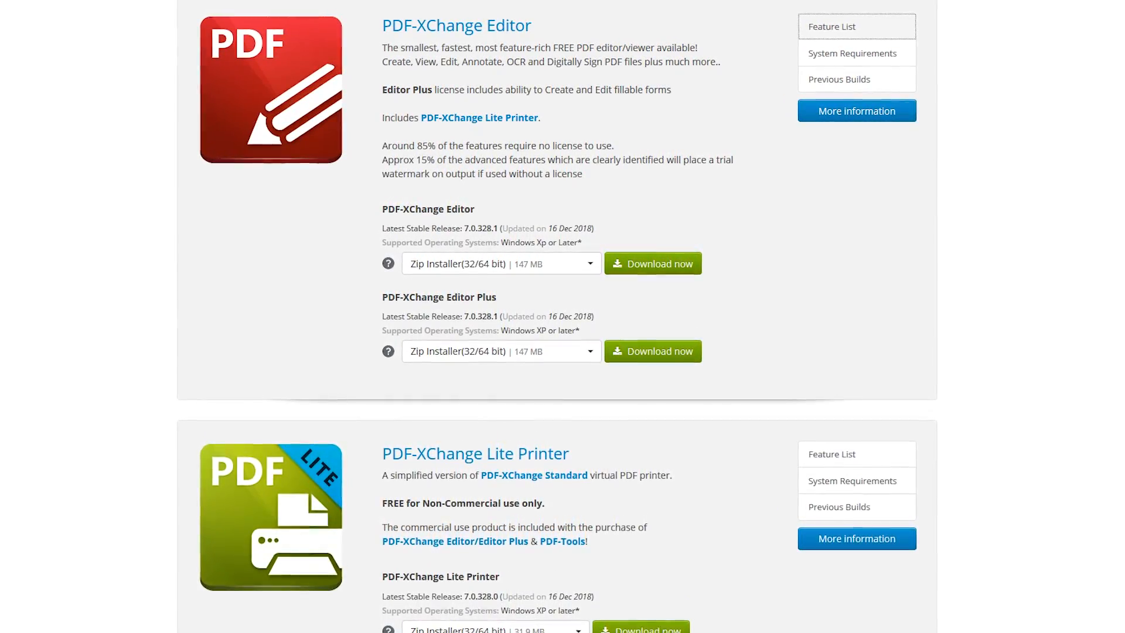
scroll(down, 3)
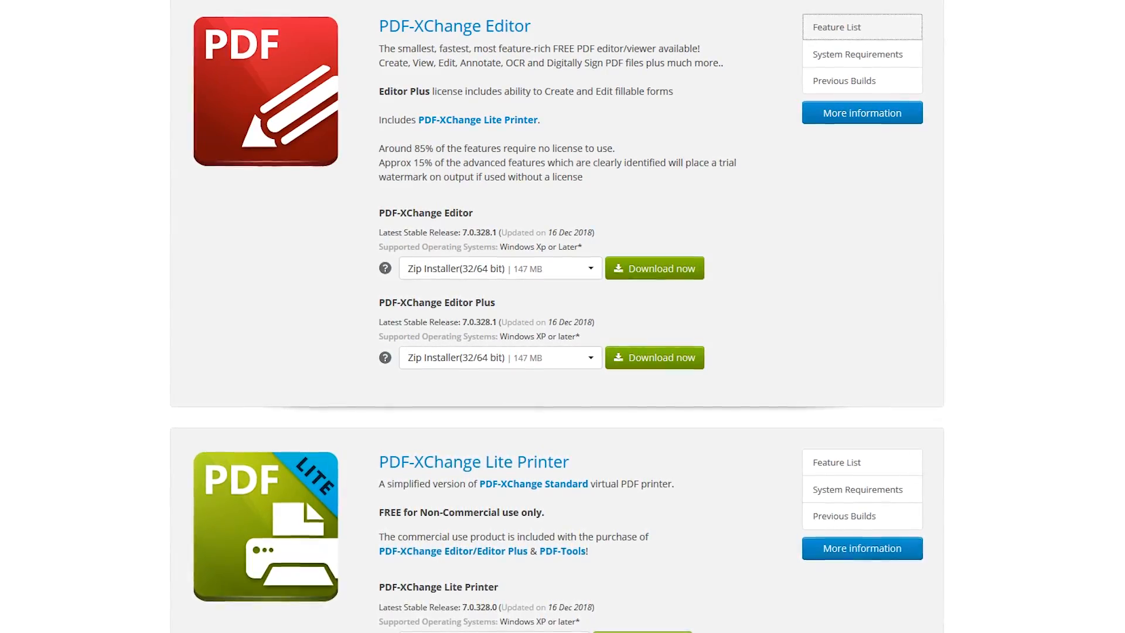
Load the saints New Orleans Saints 2019 schedule PDF in PDF-XChange Editor.
scroll(down, 3)
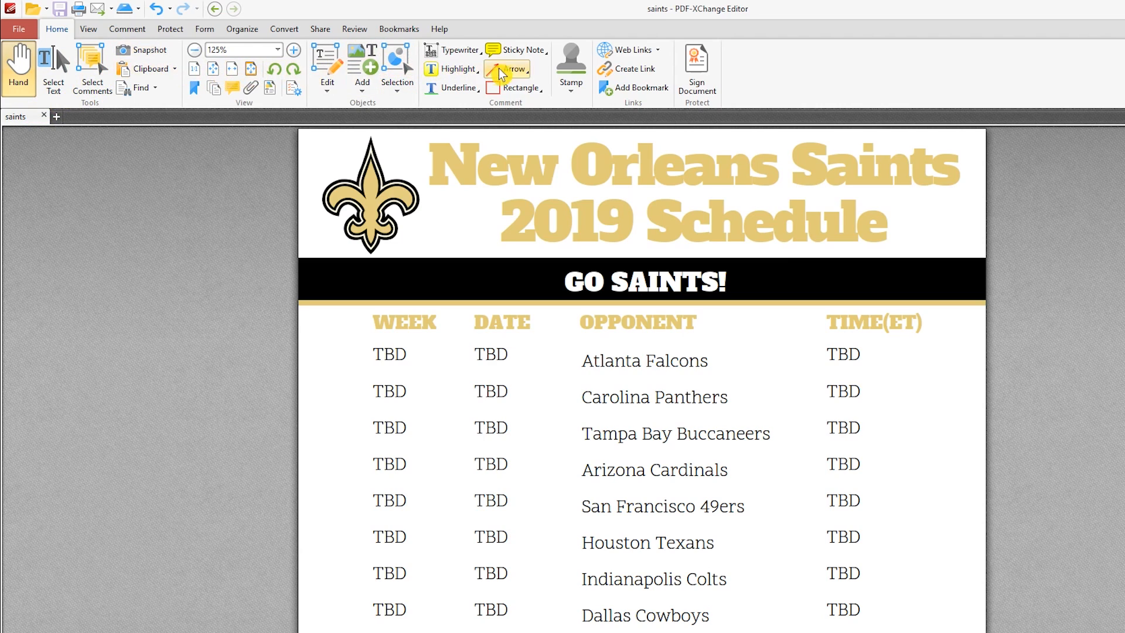
mouse_move(754, 76)
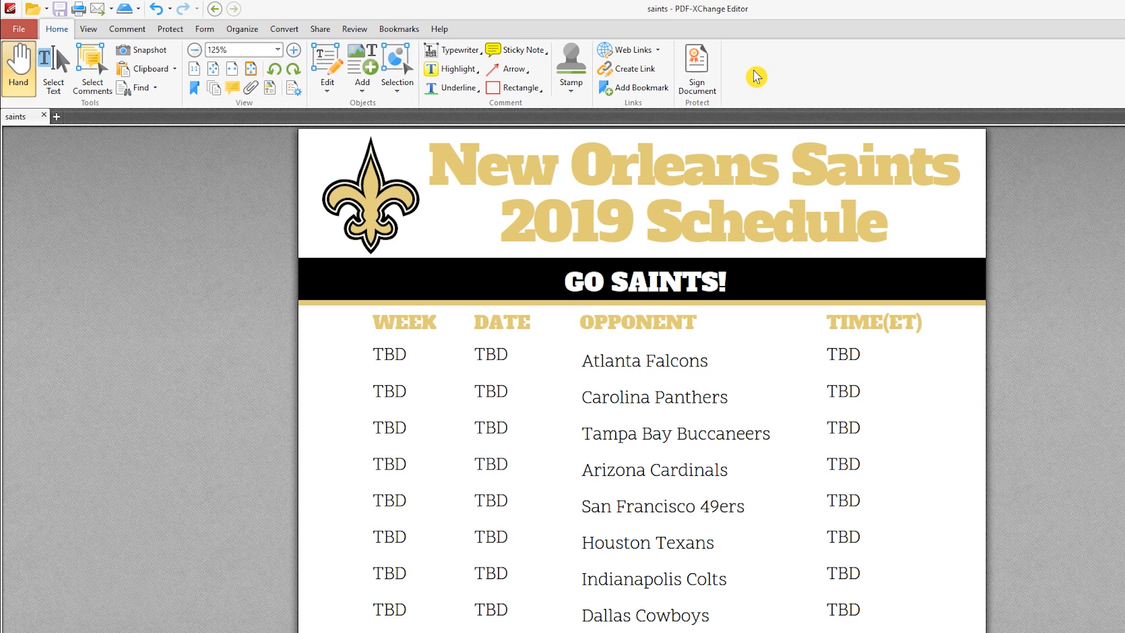
mouse_move(332, 109)
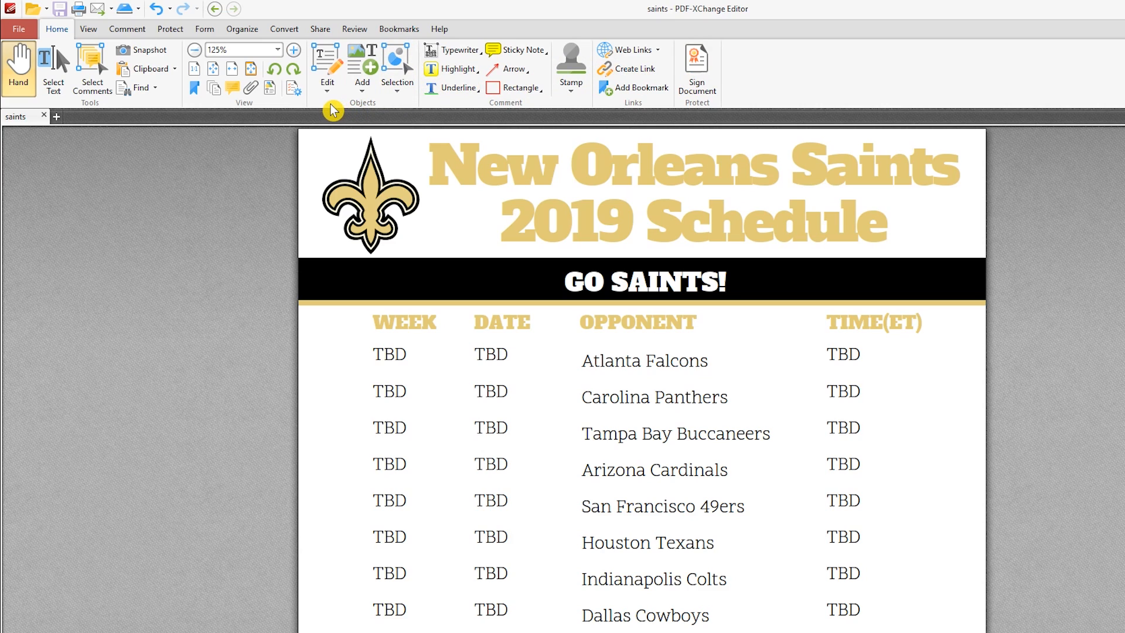
In Edit mode, replace 'Falcons' with 'Dirty Birds' in the first opponent.
click(326, 64)
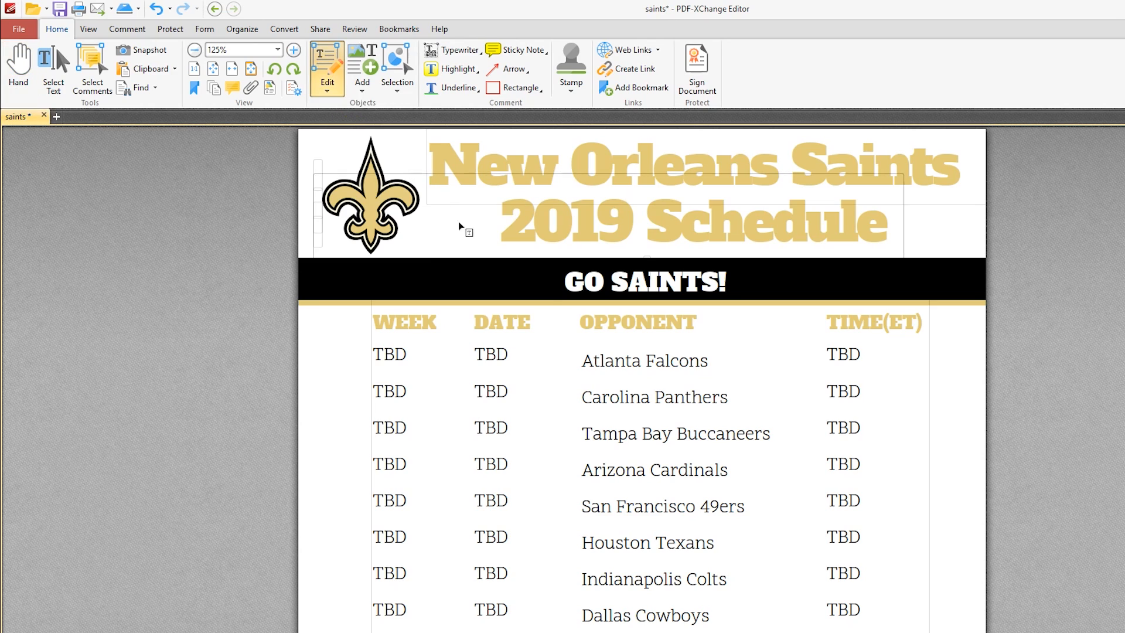
click(644, 361)
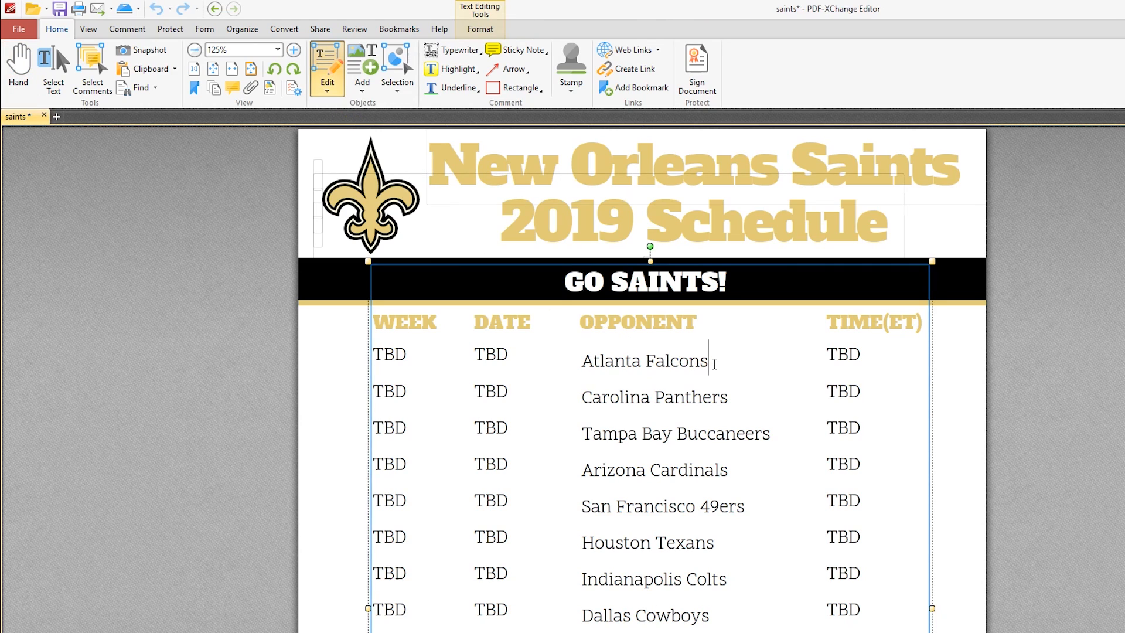
text(Dirty Bi)
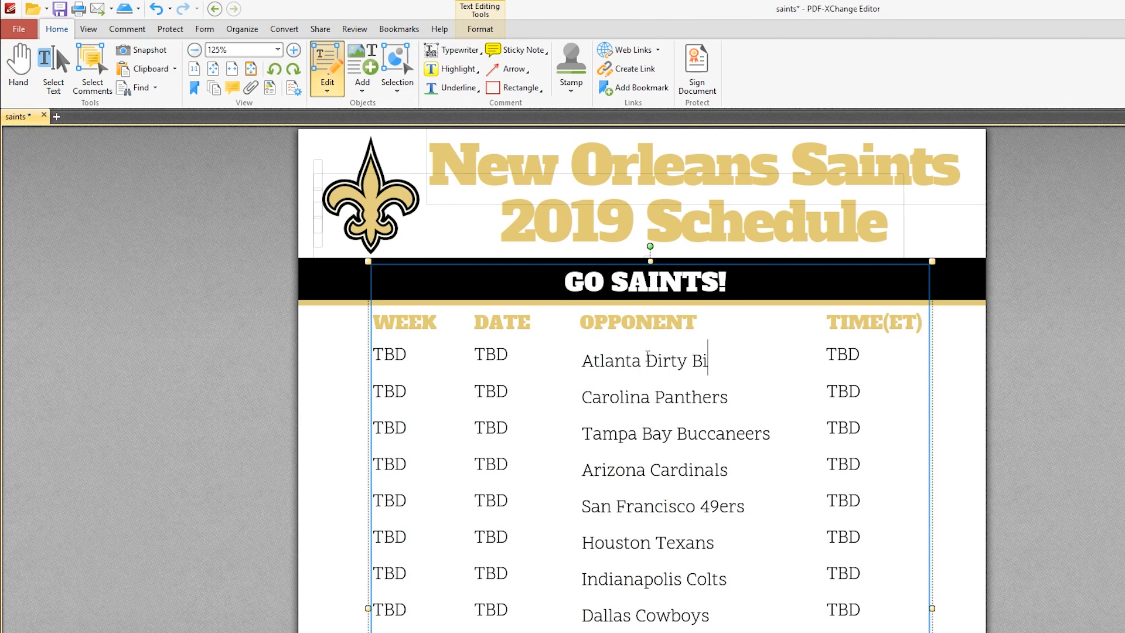
text(rds)
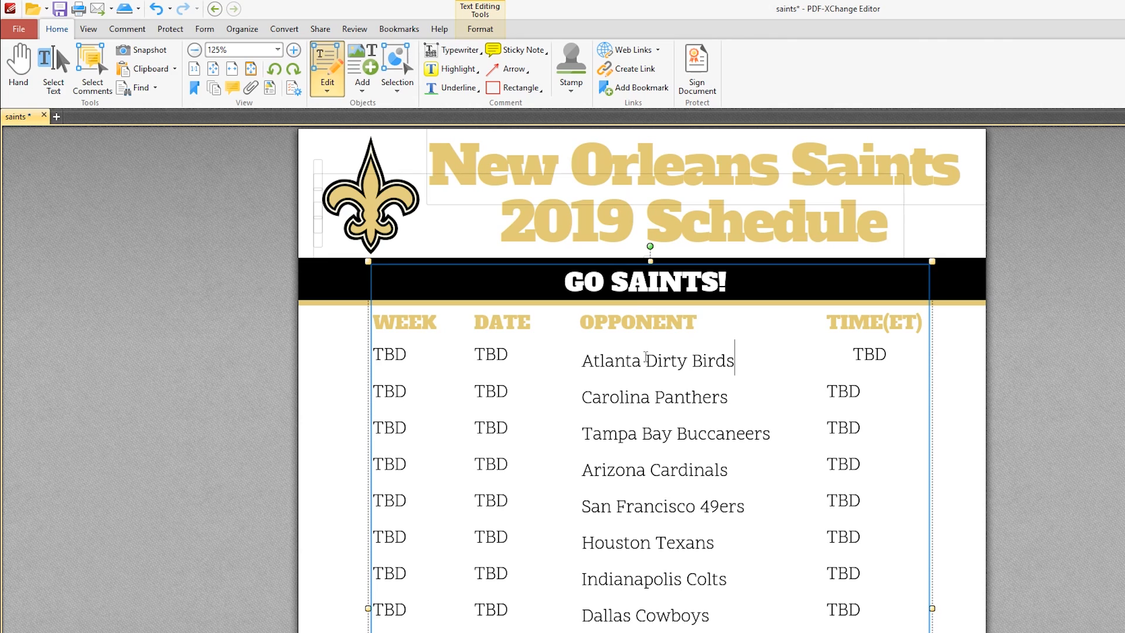
mouse_move(505, 141)
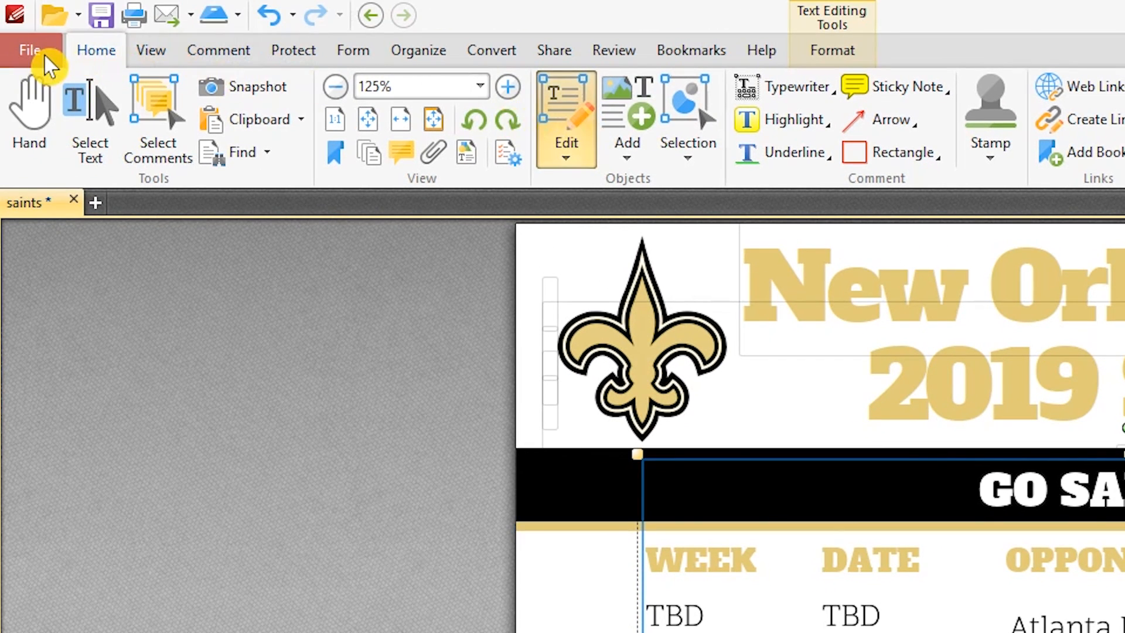
Open the File menu to view Save As places for the edited schedule.
click(29, 50)
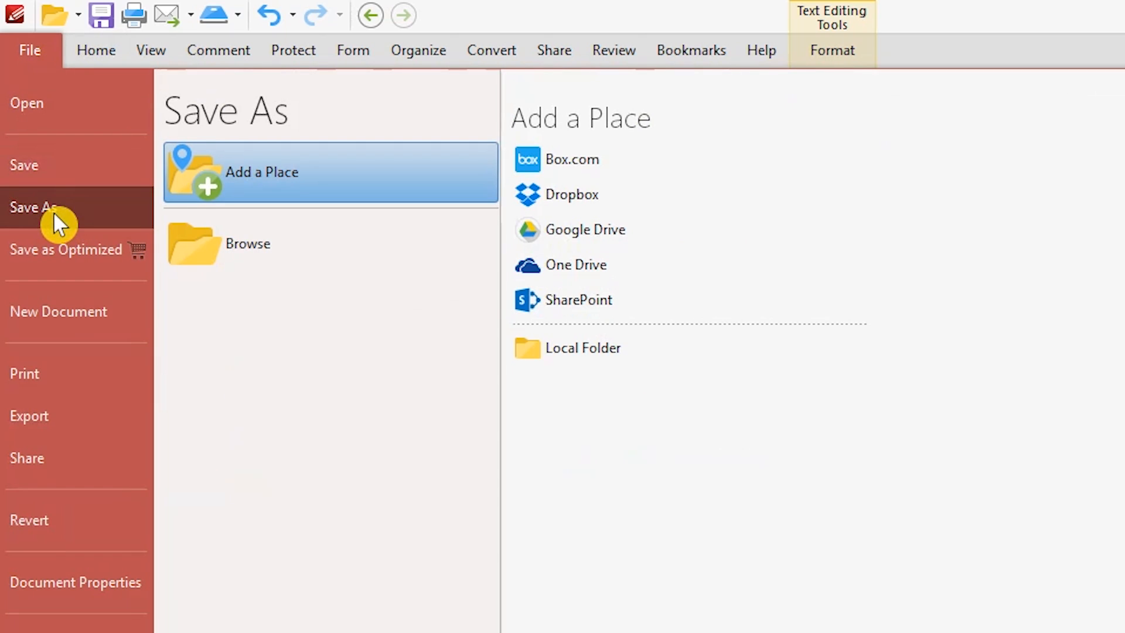
mouse_move(664, 159)
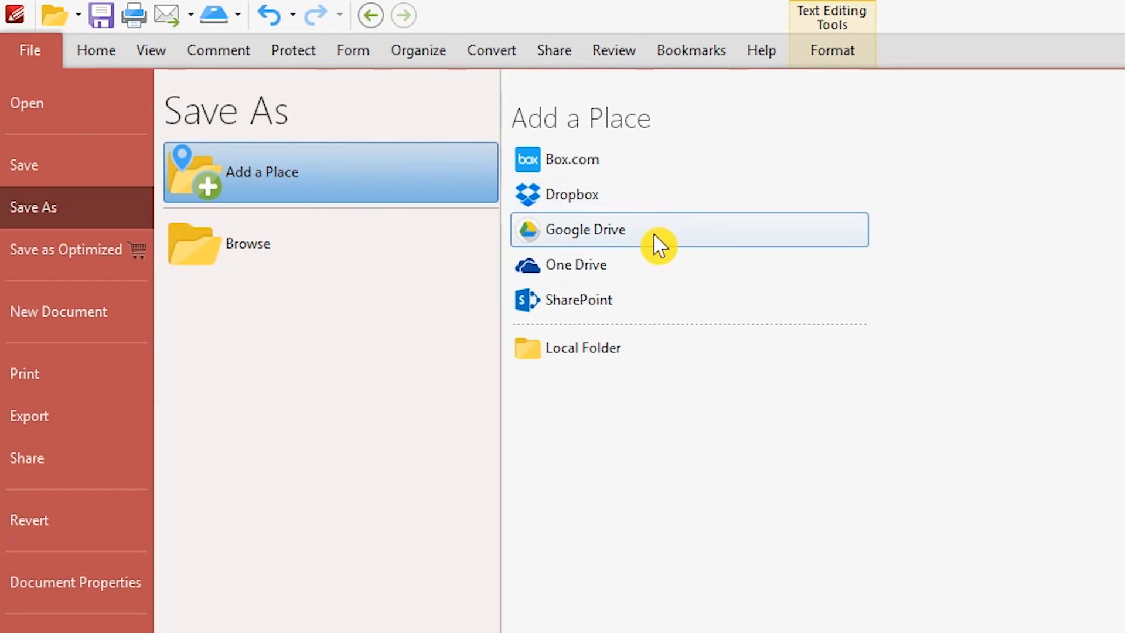
mouse_move(653, 323)
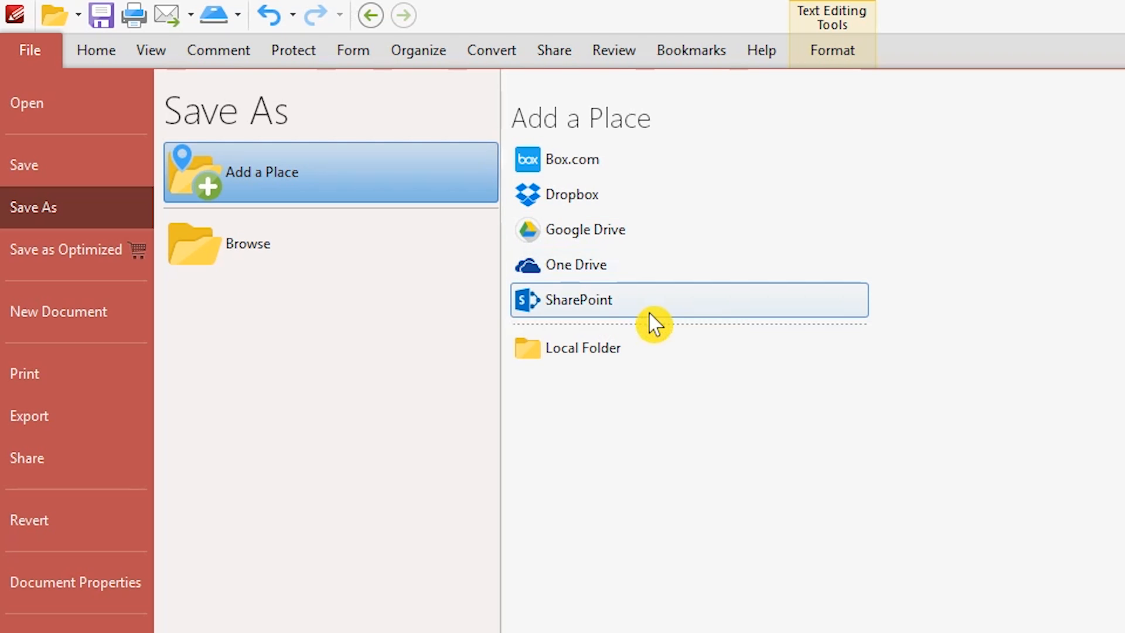
mouse_move(671, 368)
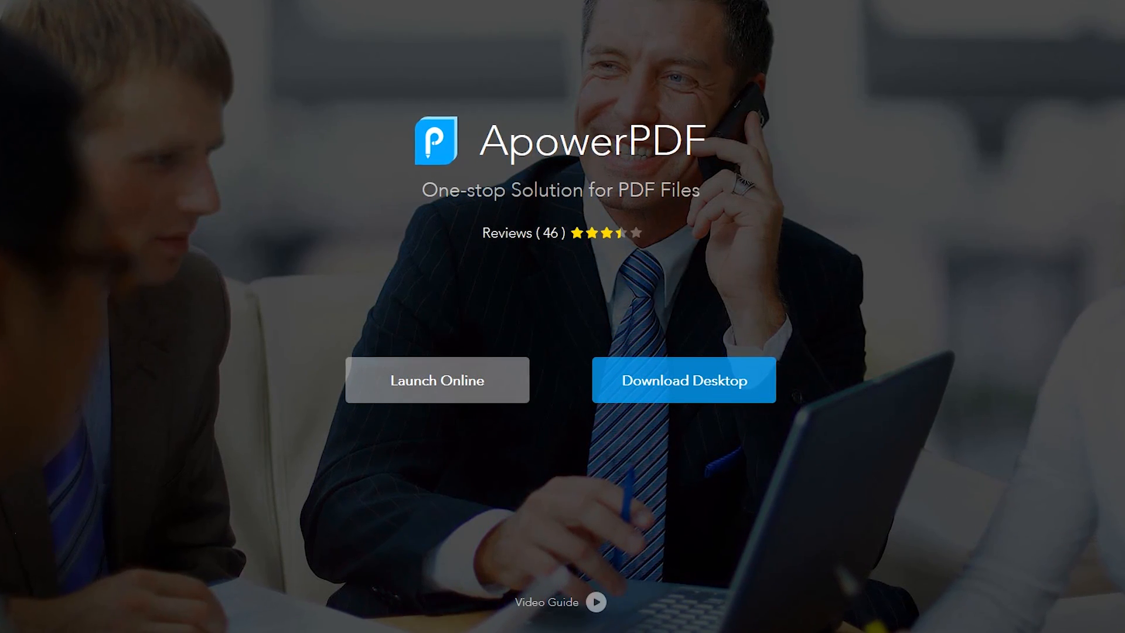
Scroll through ApowerPDF's website features and launch the online editor.
scroll(down, 3)
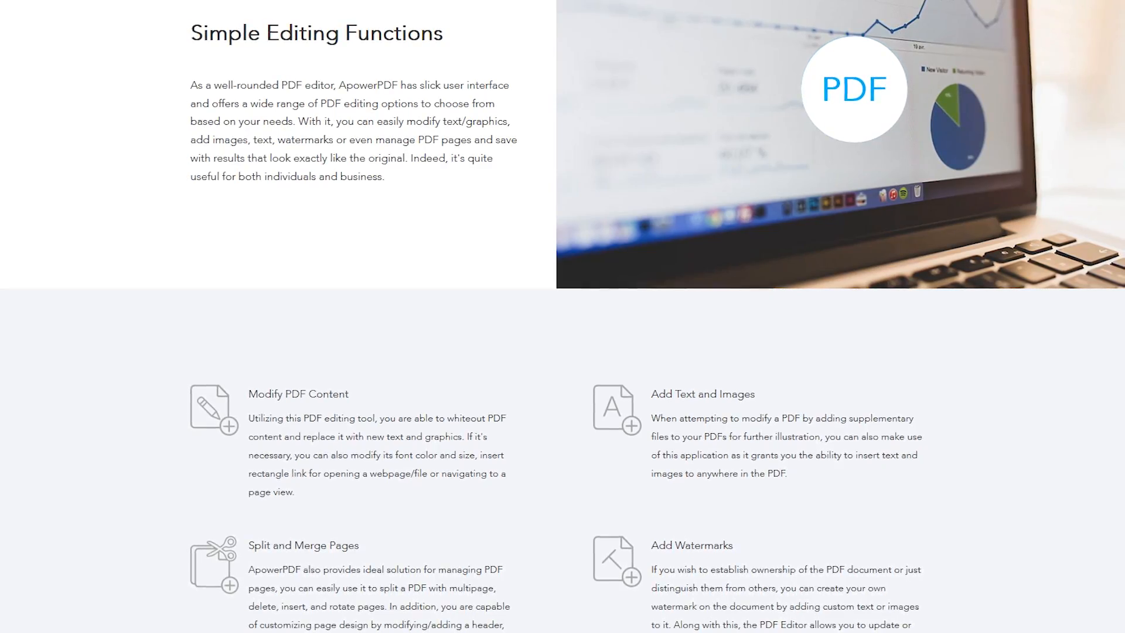
scroll(down, 3)
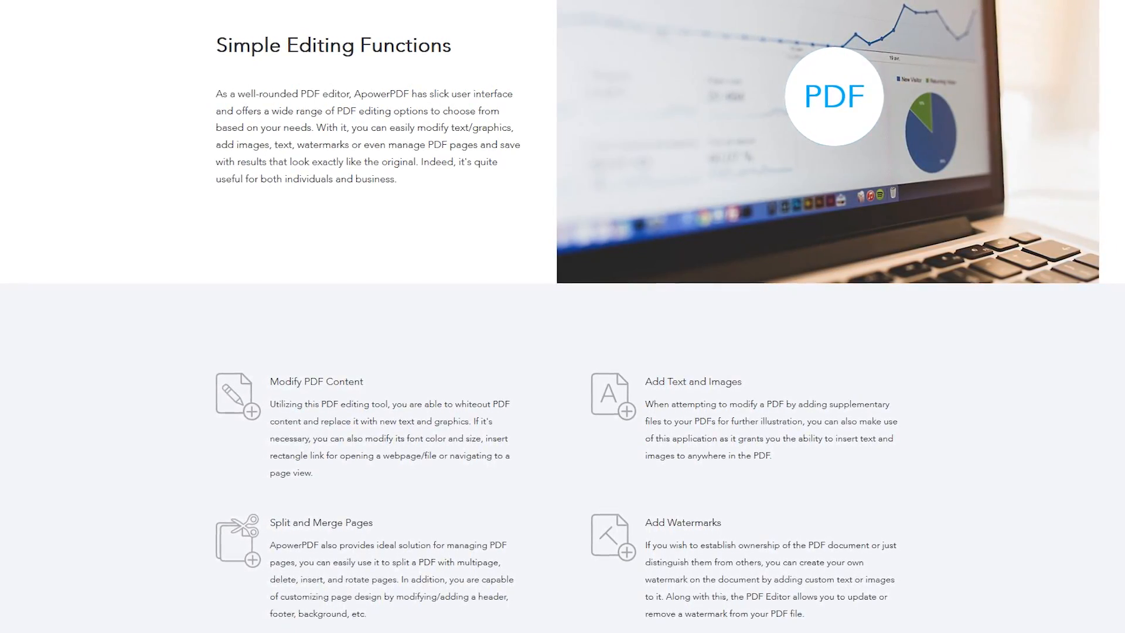
scroll(up, 3)
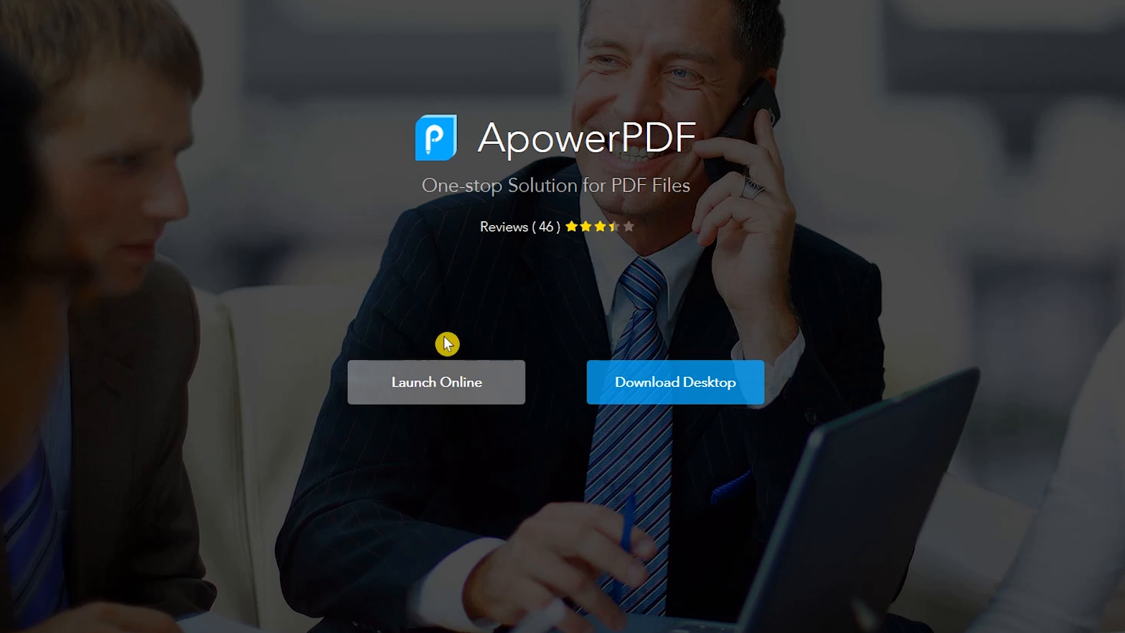
click(435, 381)
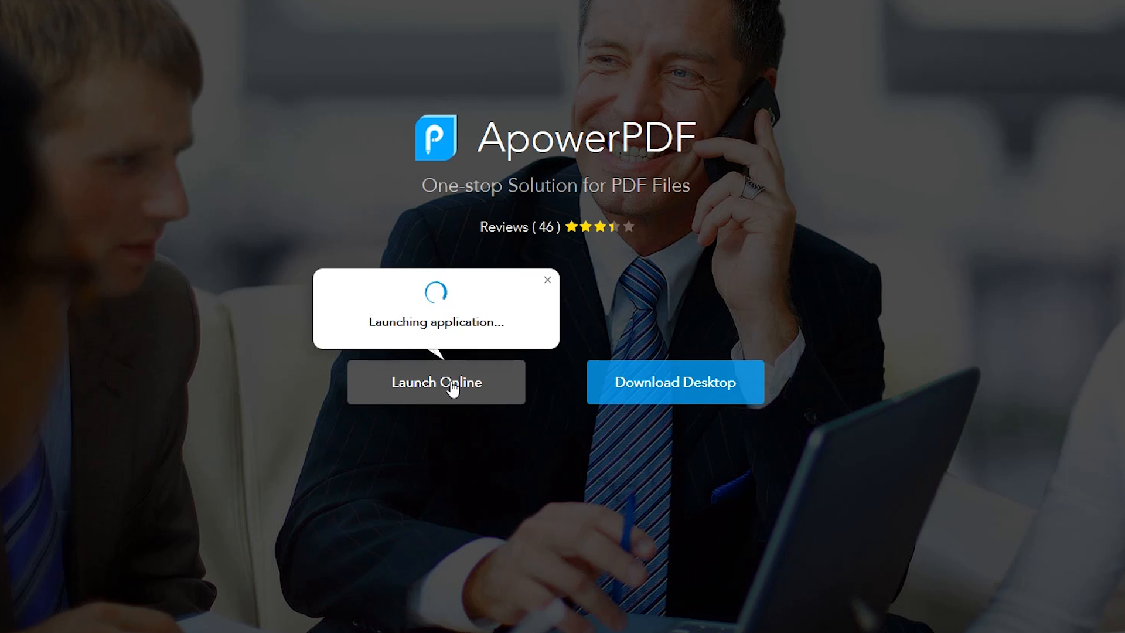
Choose Edit PDF and open the Mardi Gras Signature Sailings flyer from the Test folder.
click(436, 382)
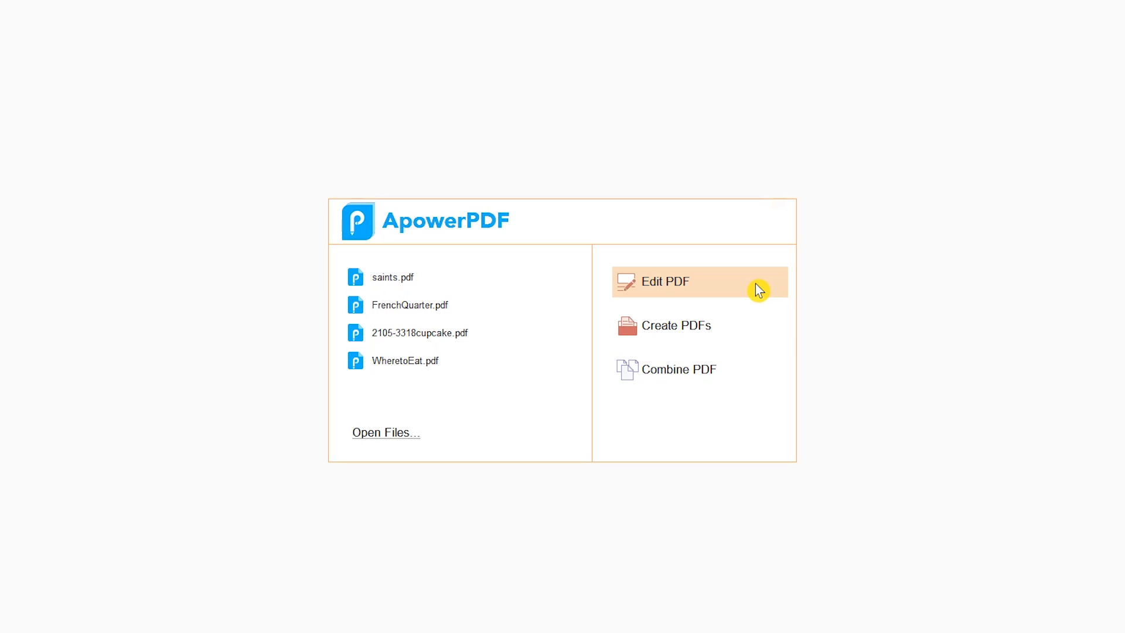
mouse_move(761, 368)
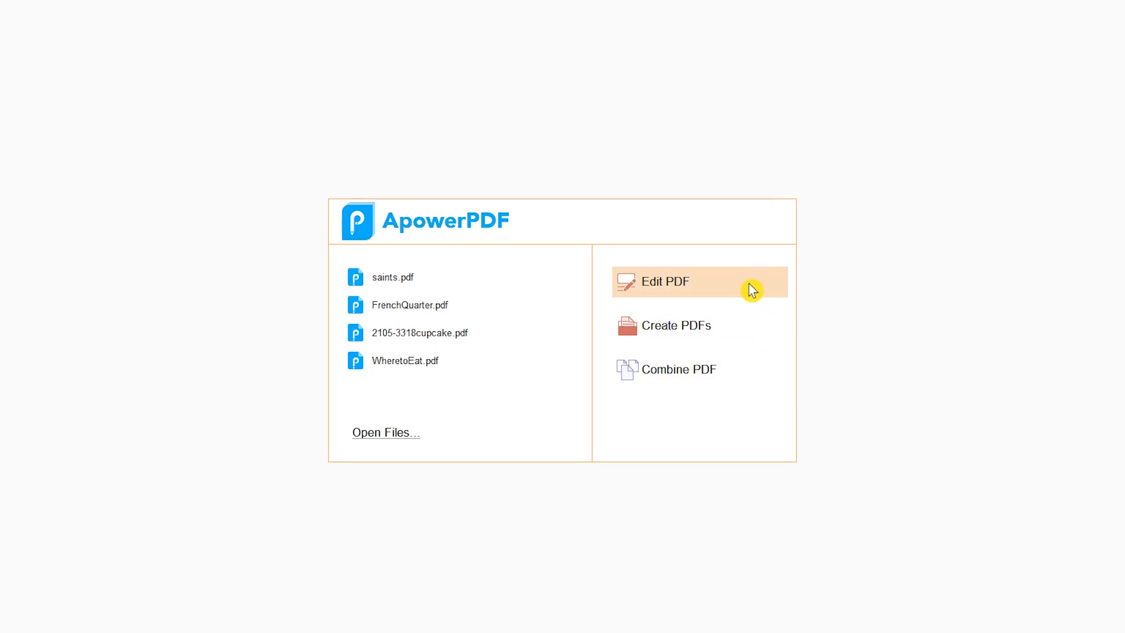
click(662, 281)
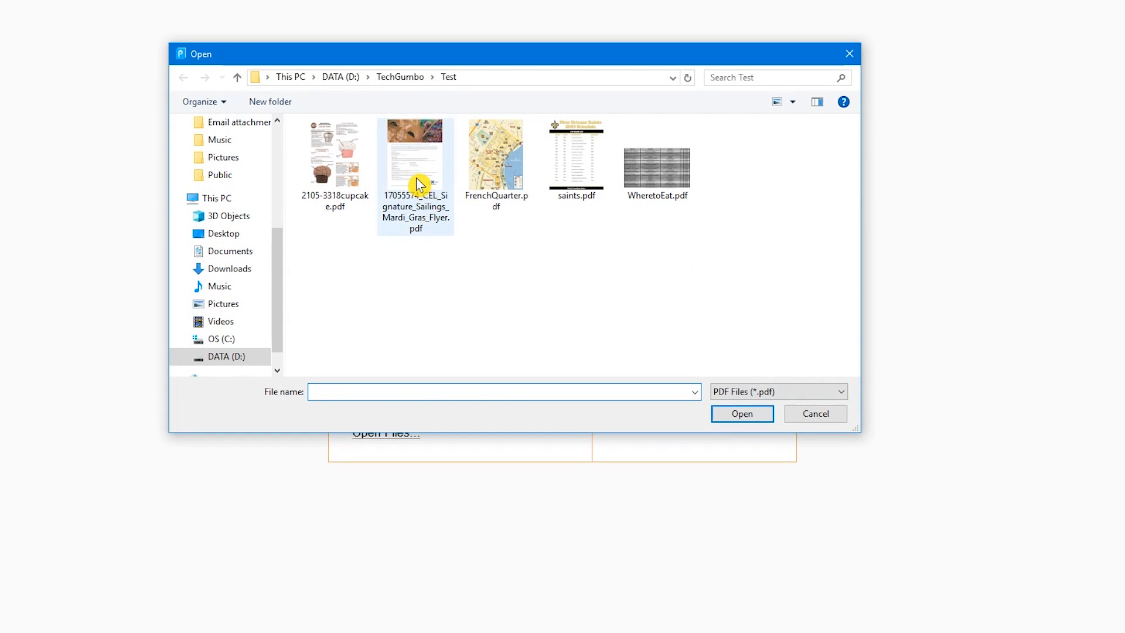
double_click(415, 153)
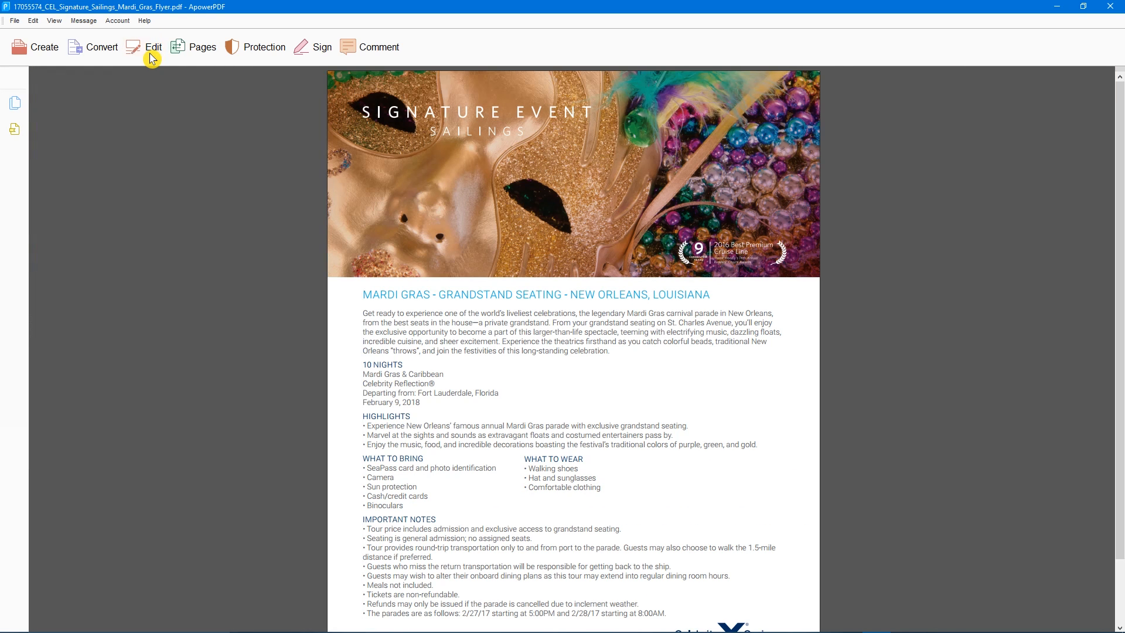
Create a blank Letter-size portrait document, Untitled.pdf, via Create > Blank Document.
click(43, 47)
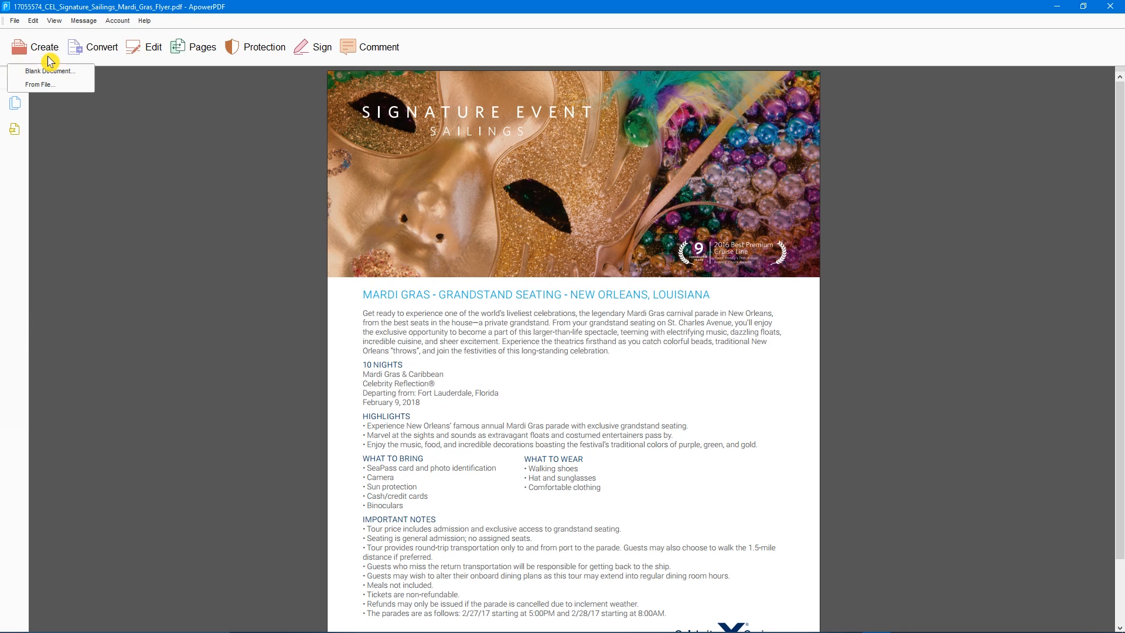
click(48, 71)
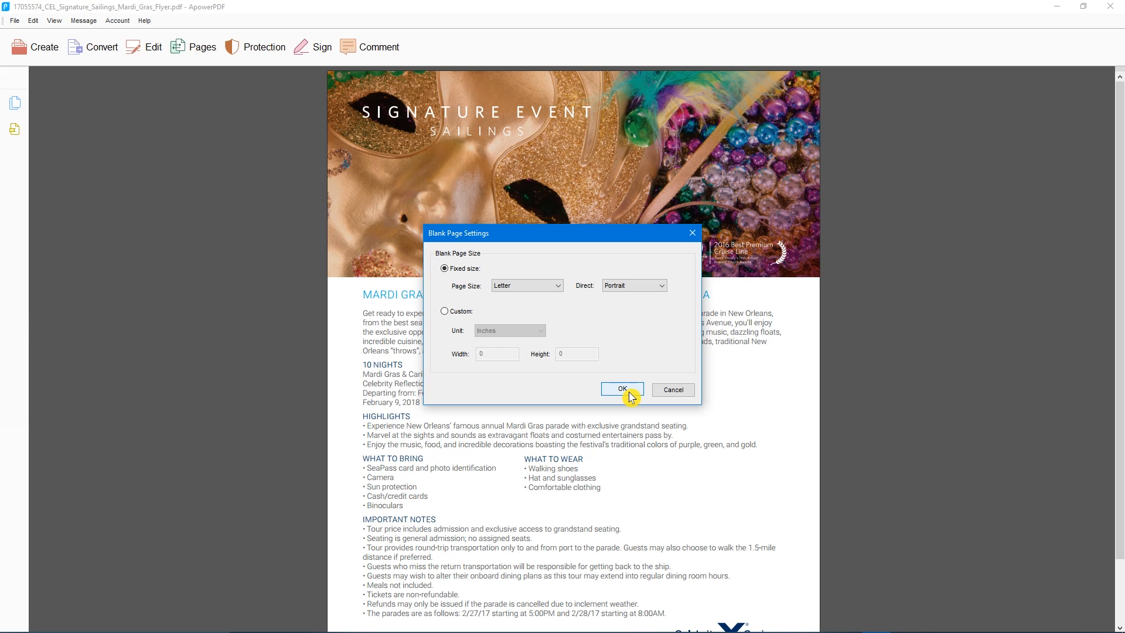
click(620, 388)
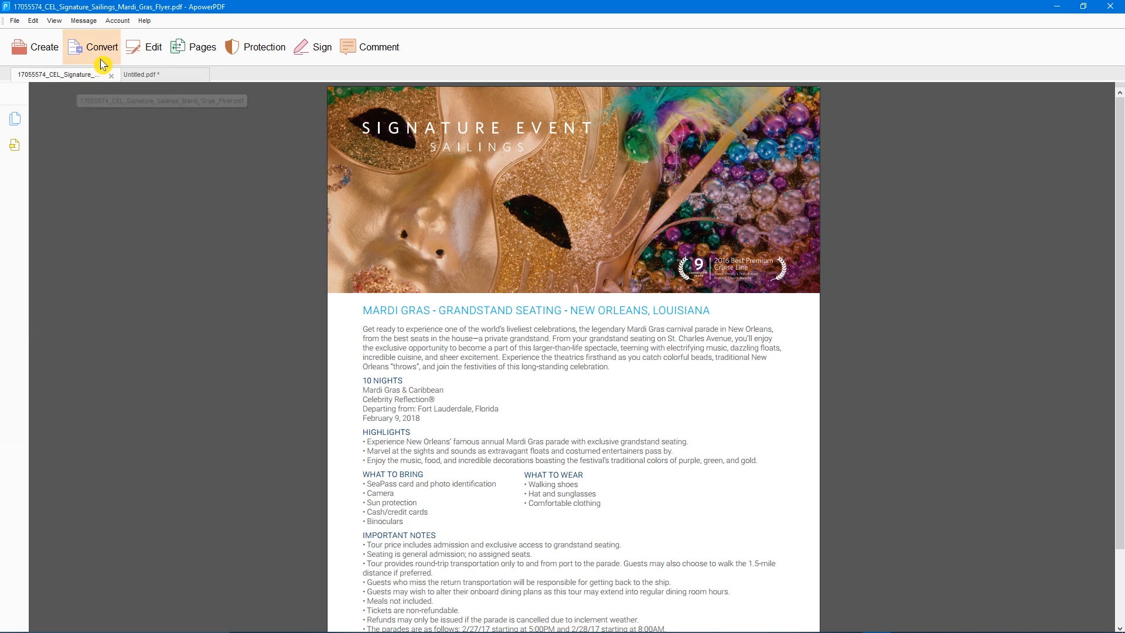
Show the Edit Text & Images, Pages, Protection and Sign tool panels in turn.
click(101, 47)
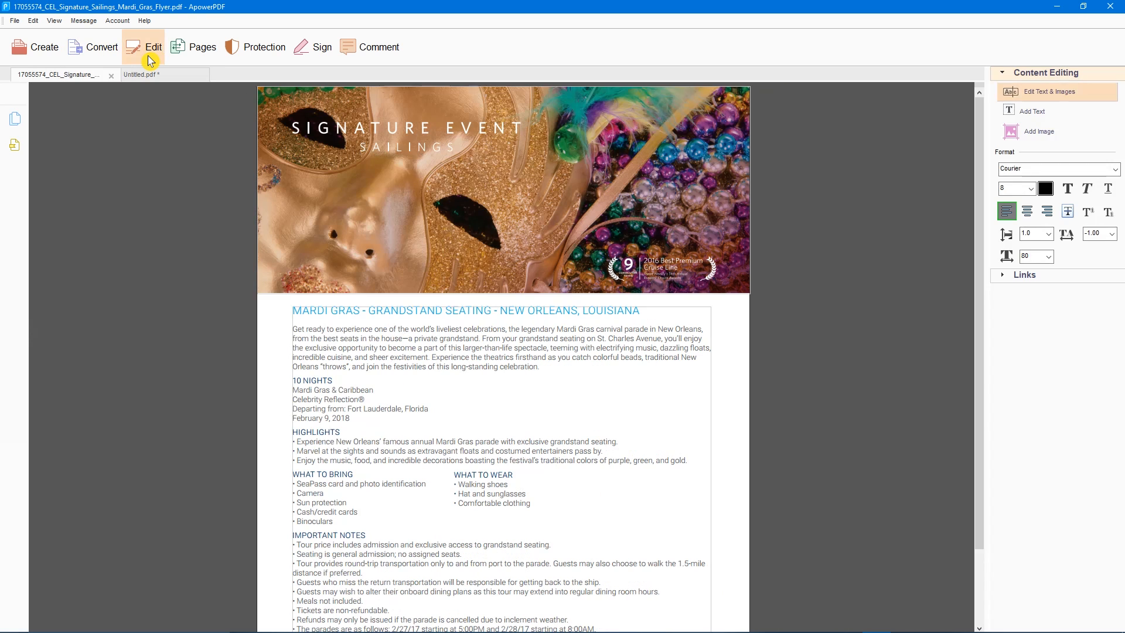
mouse_move(709, 112)
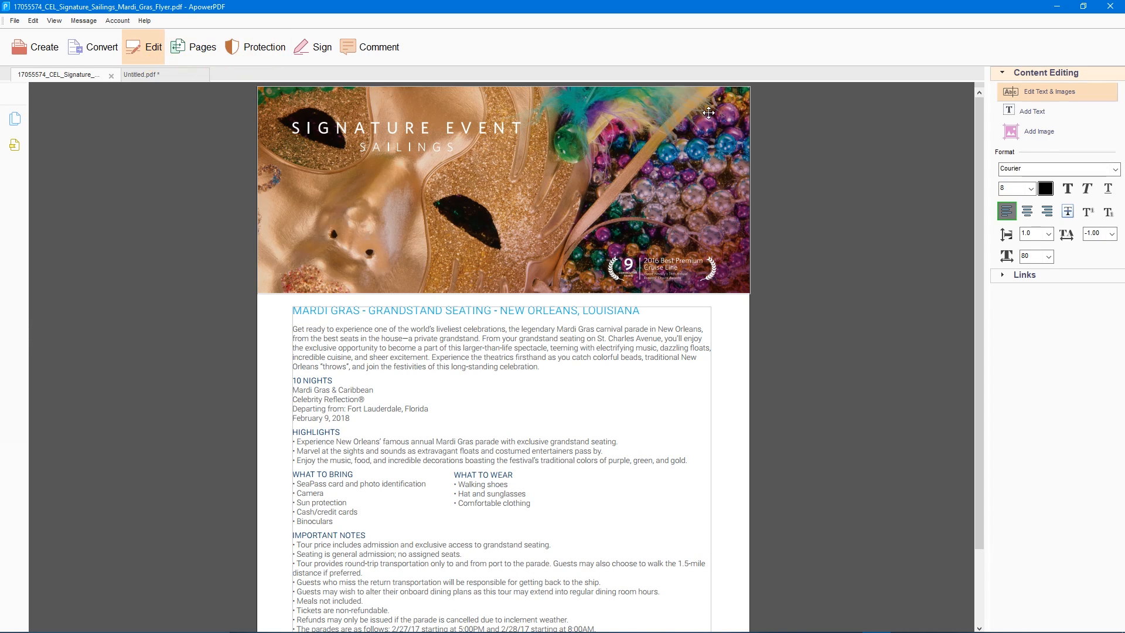
mouse_move(1102, 96)
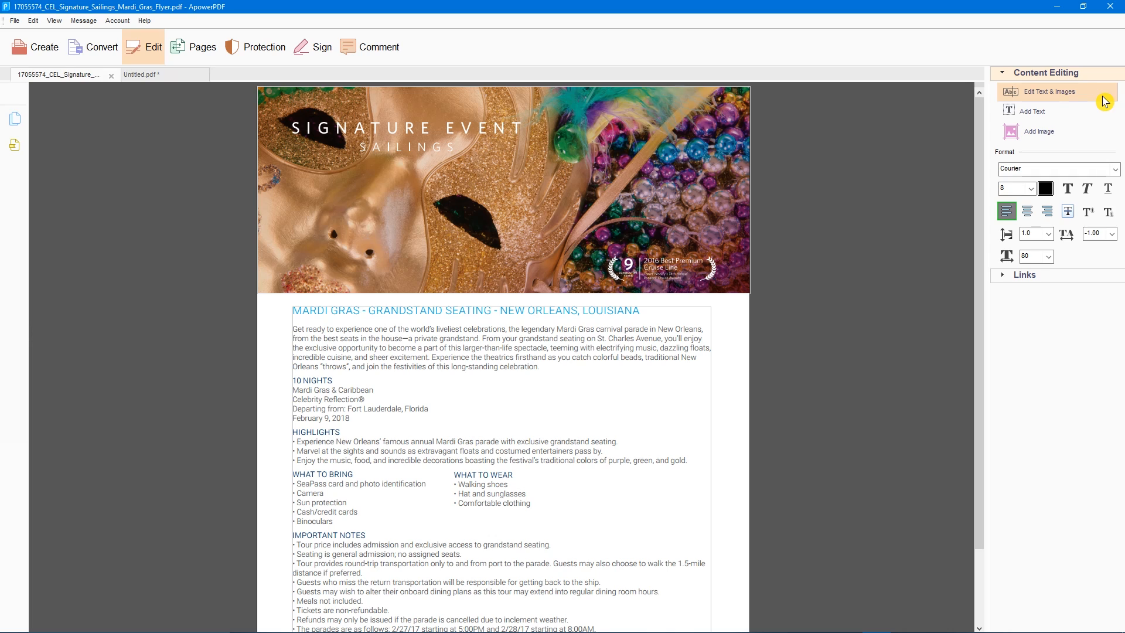
click(202, 47)
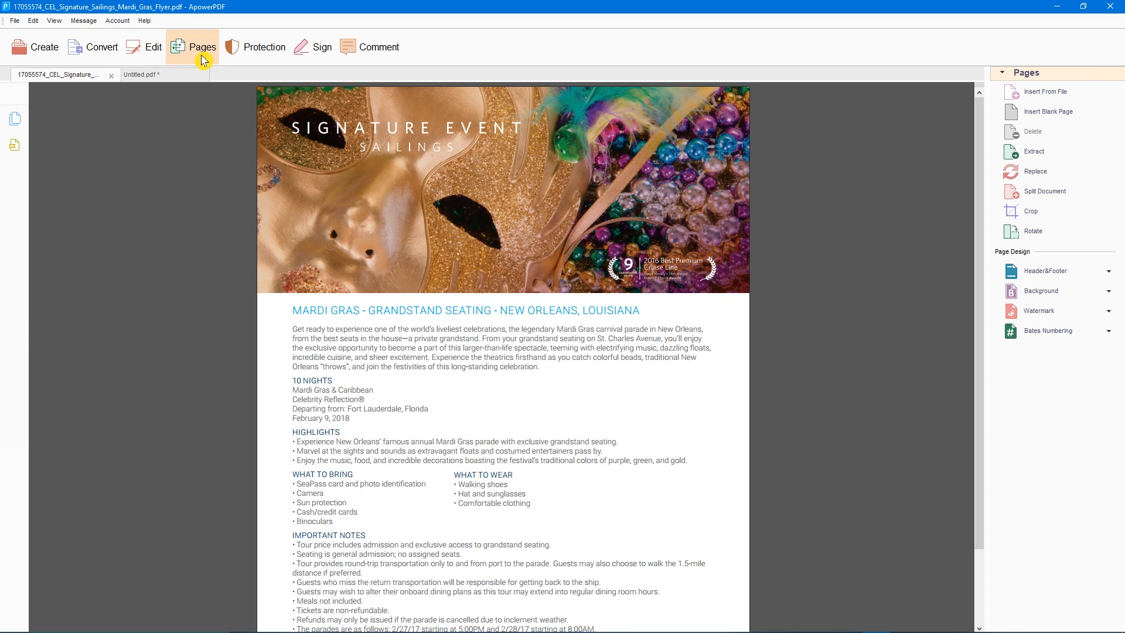
click(263, 47)
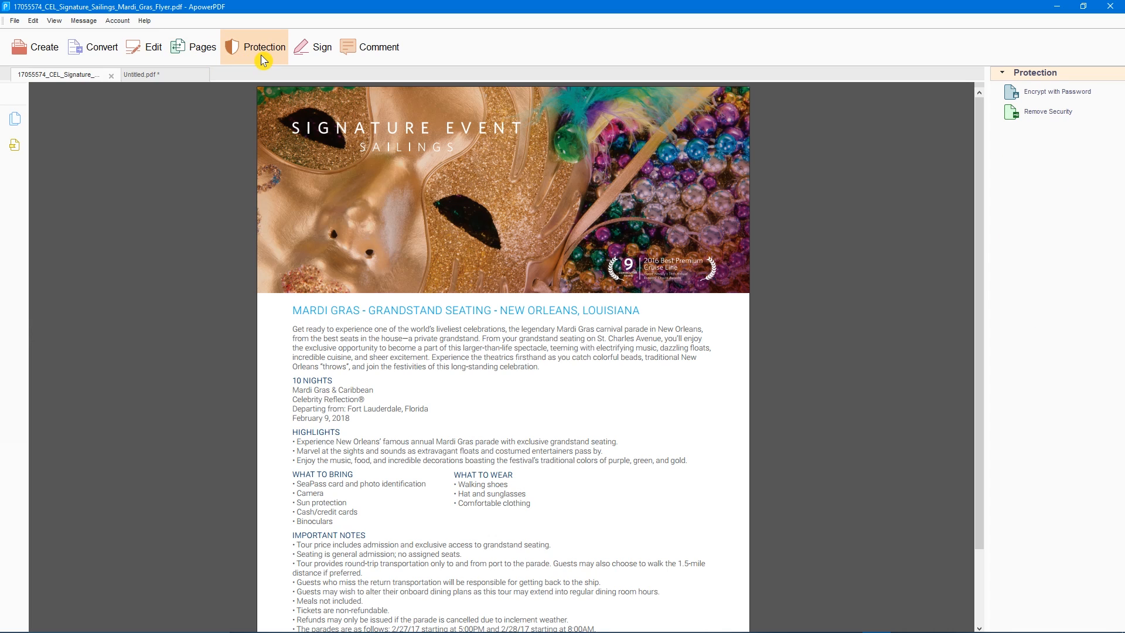
click(322, 47)
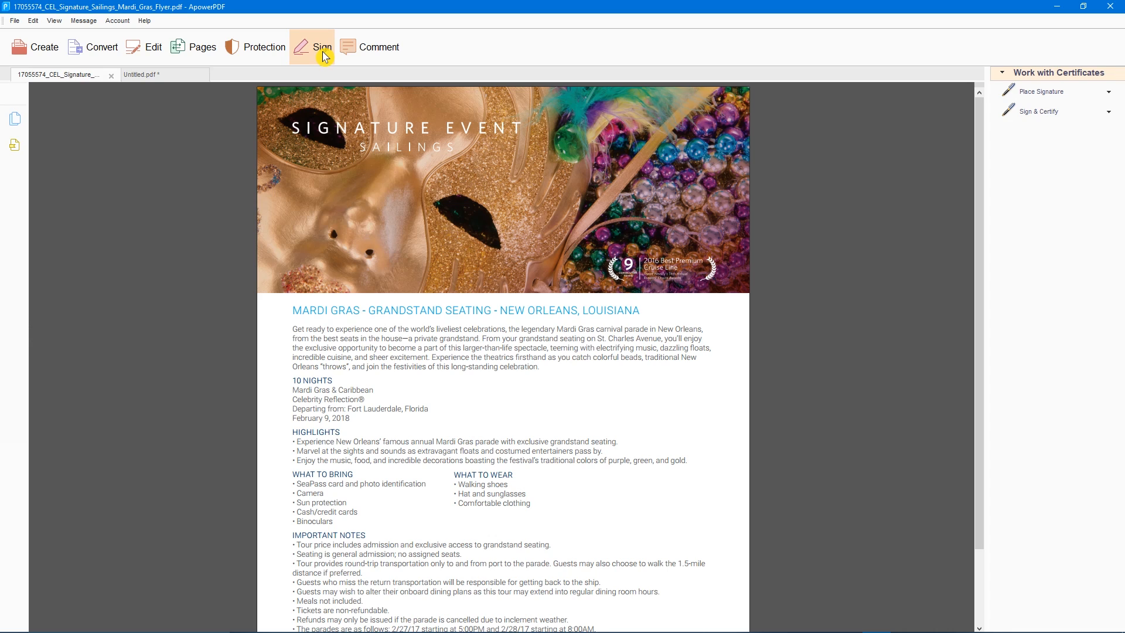
click(369, 46)
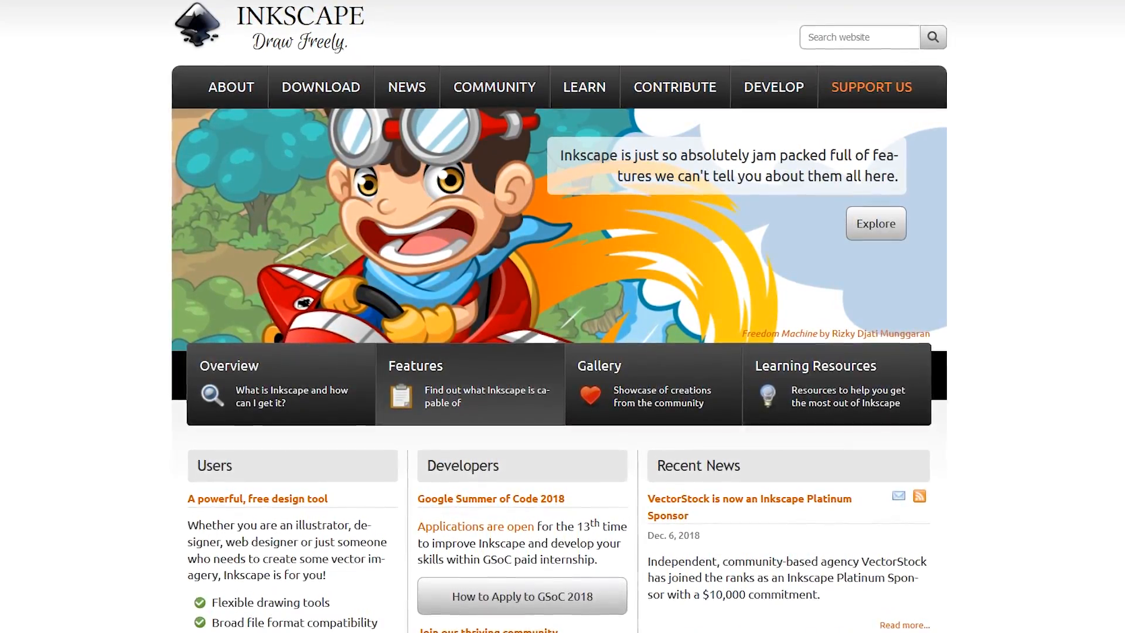
Scroll the Inkscape features page, then the Google results for Inkscape tutorials.
scroll(down, 3)
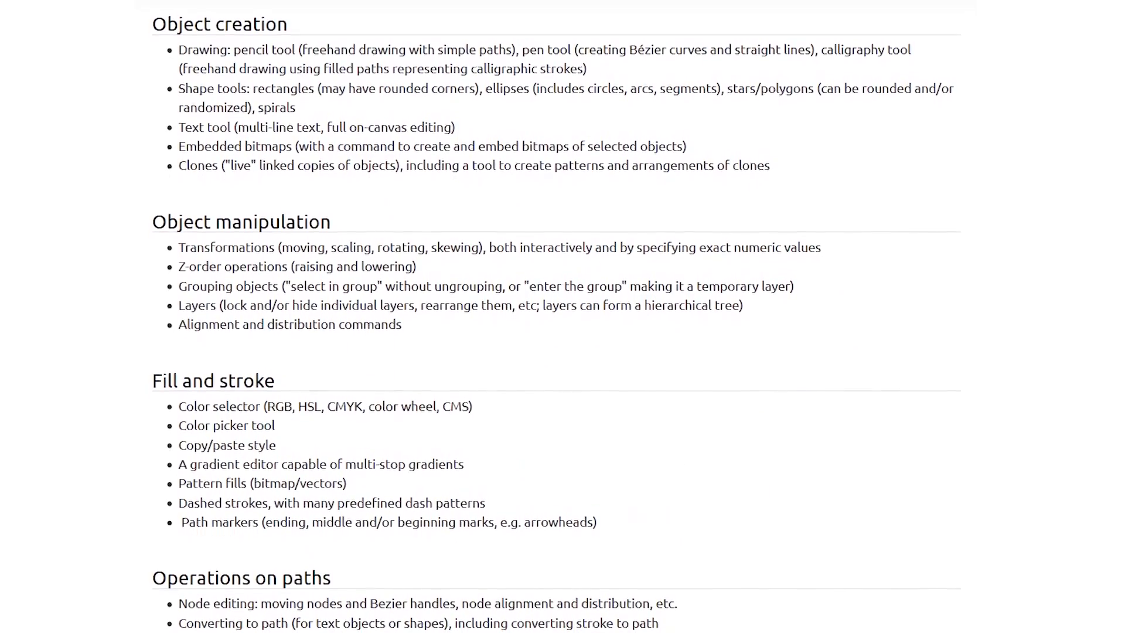
scroll(down, 3)
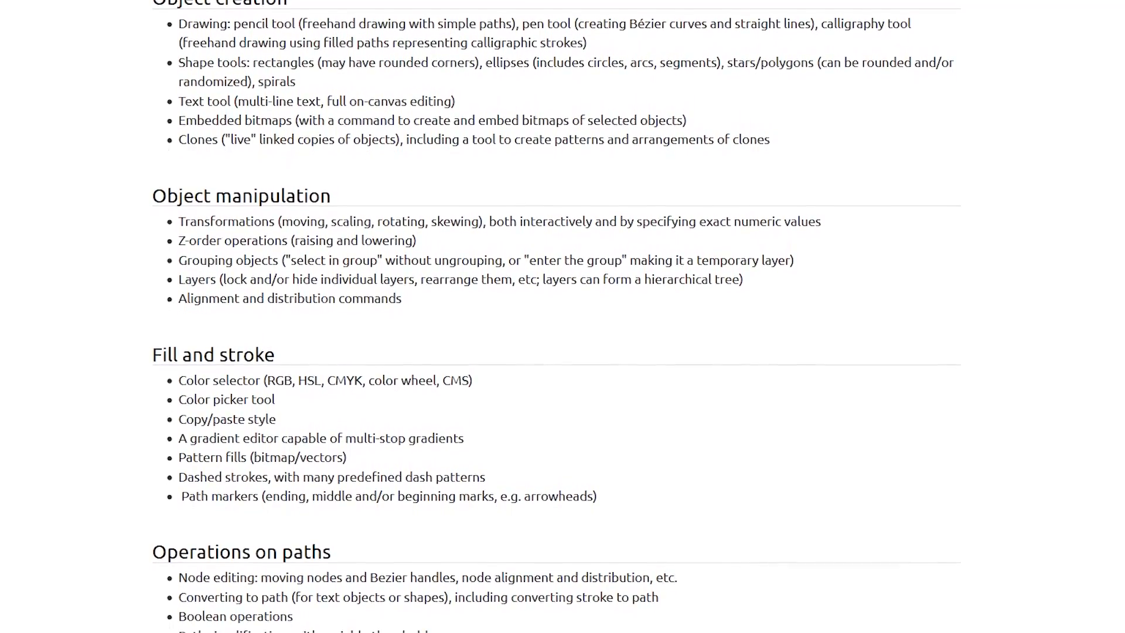
scroll(down, 3)
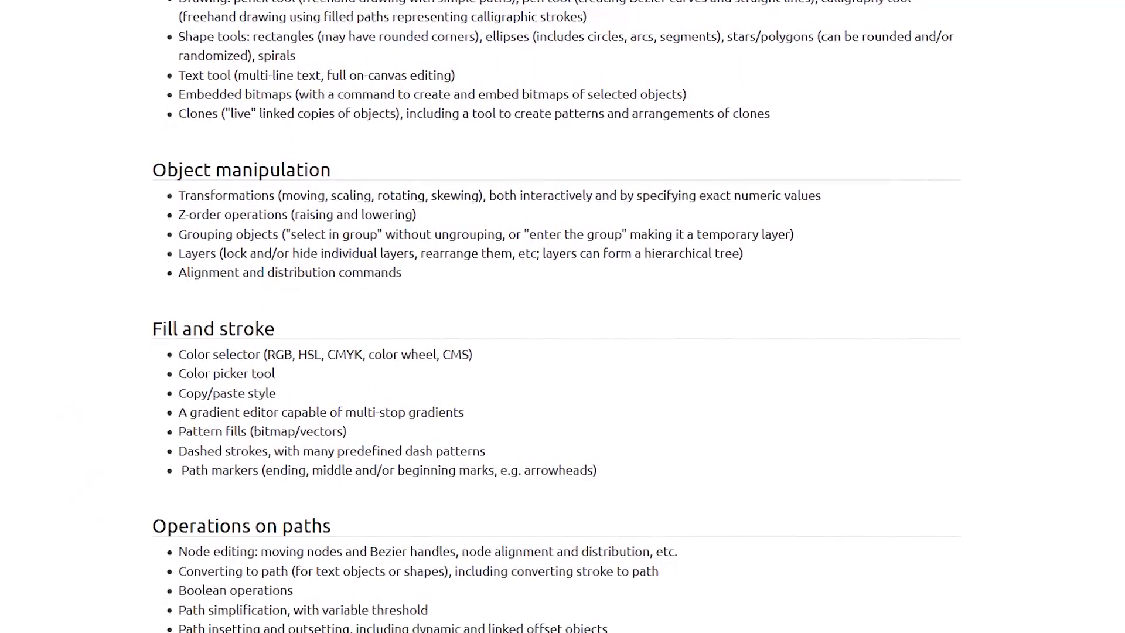
scroll(down, 3)
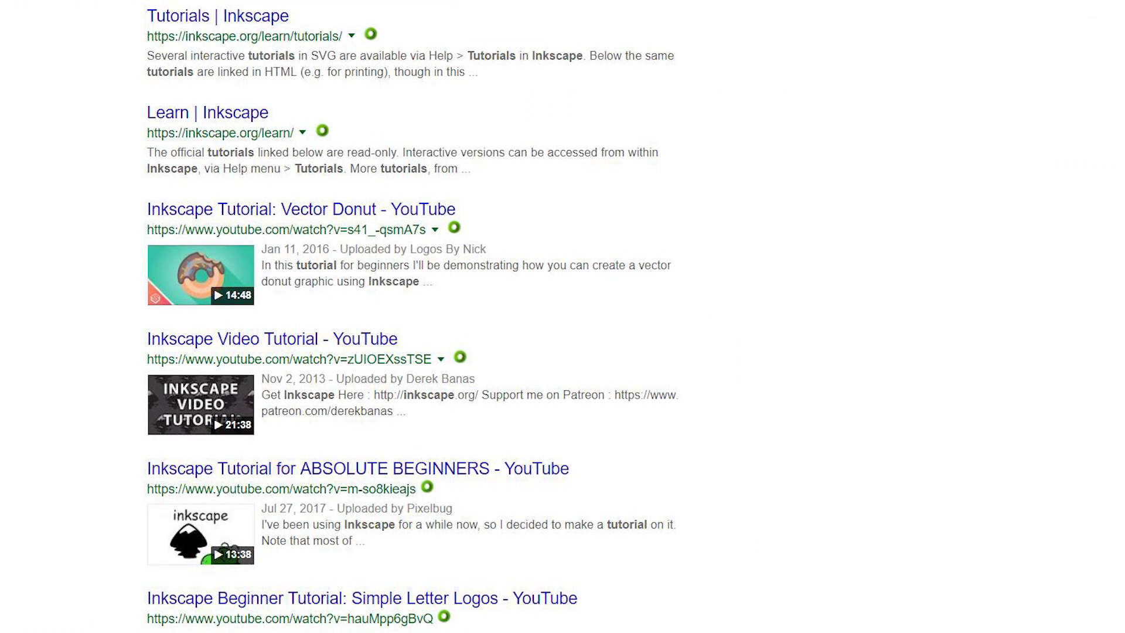
scroll(down, 3)
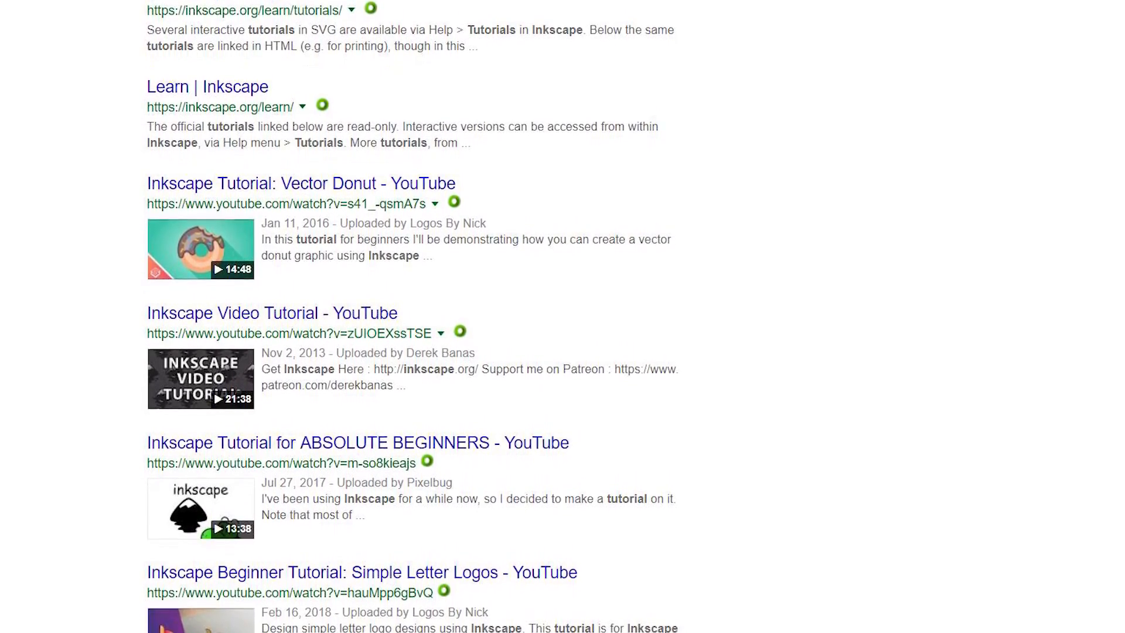
scroll(down, 3)
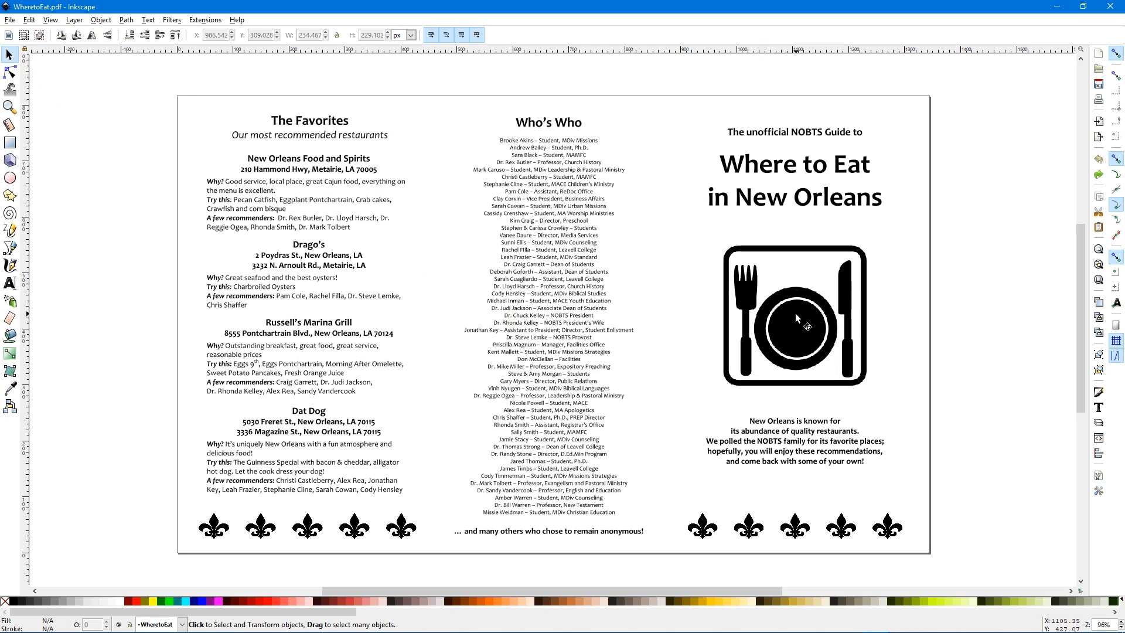
Select the cover's plate-and-cutlery icon and drag a corner handle outward to enlarge it.
click(795, 327)
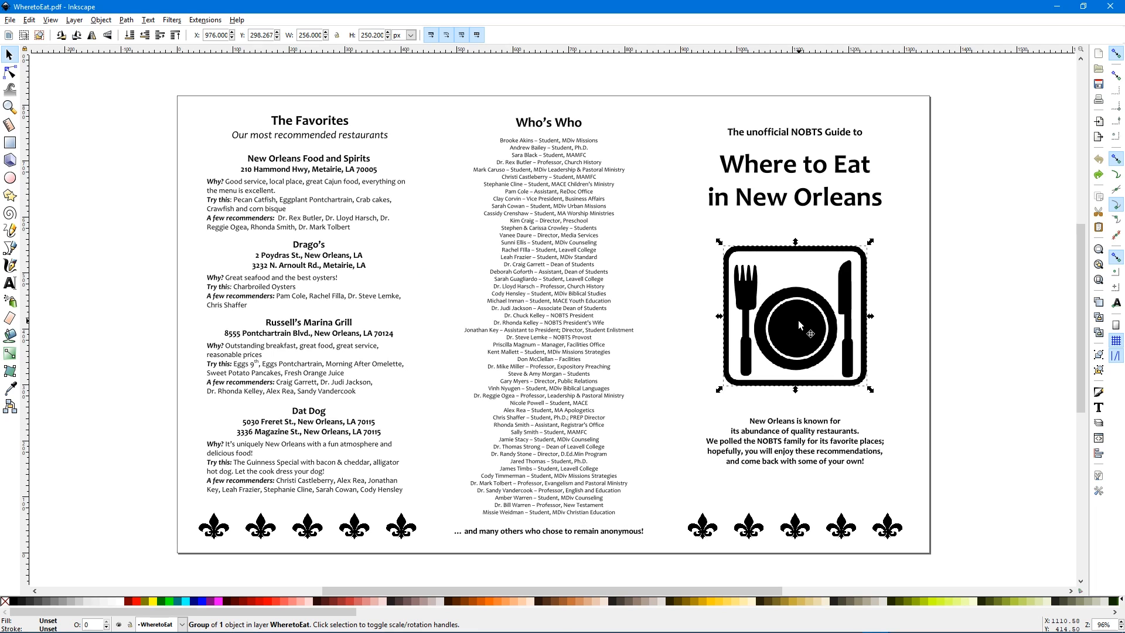
mouse_move(709, 330)
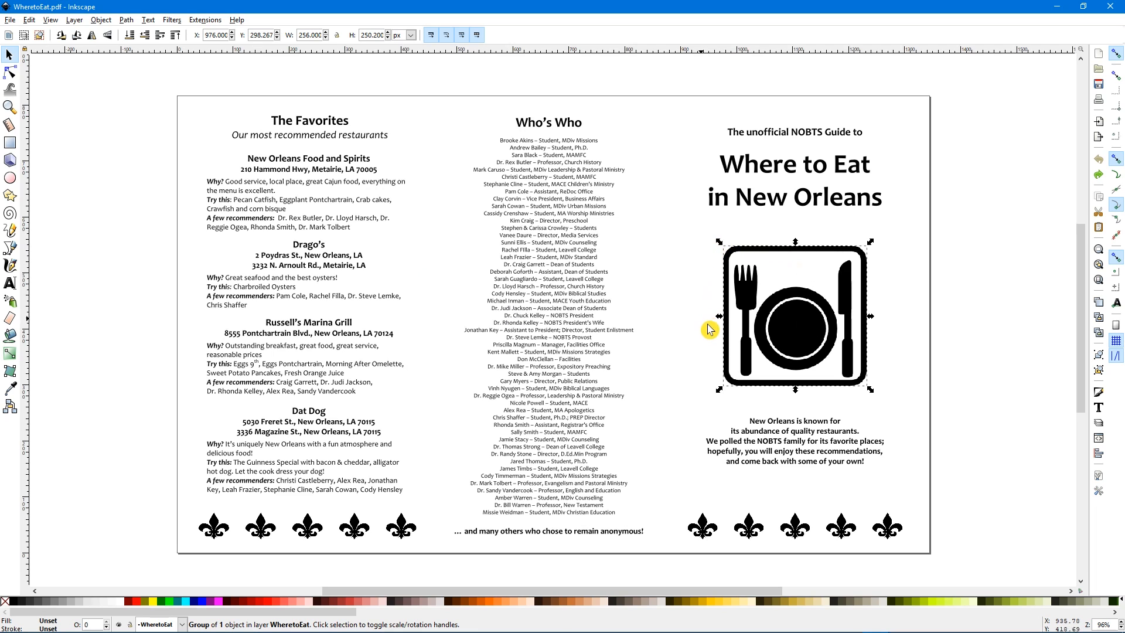
drag(713, 329, 745, 371)
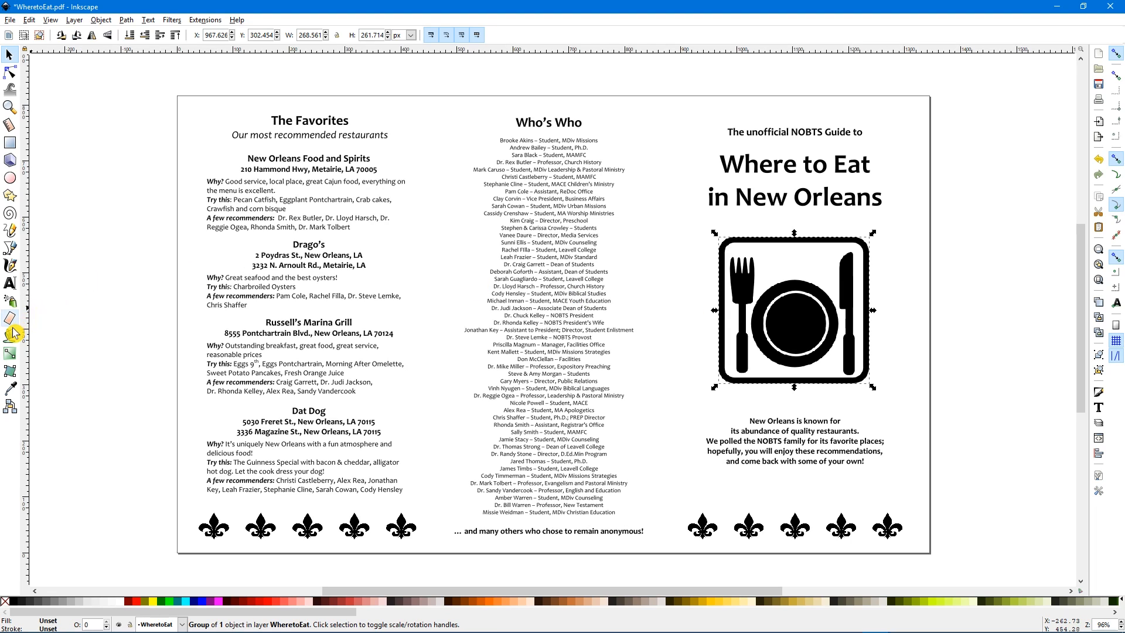
Fill the plate-and-cutlery icon's square background yellow with the Paint Bucket.
click(10, 333)
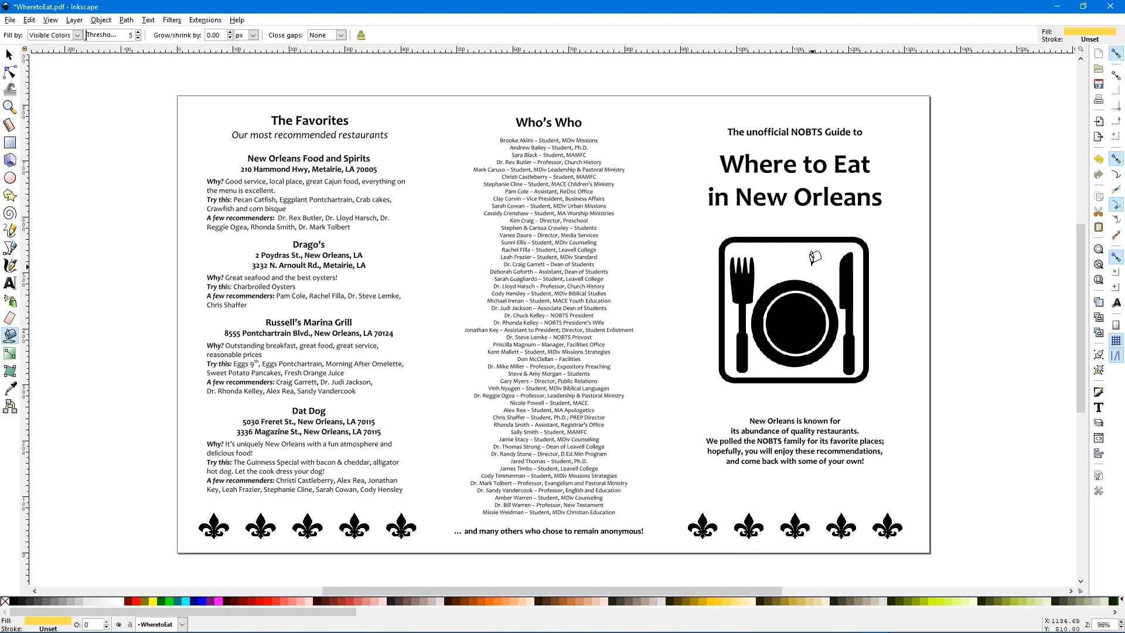
mouse_move(814, 256)
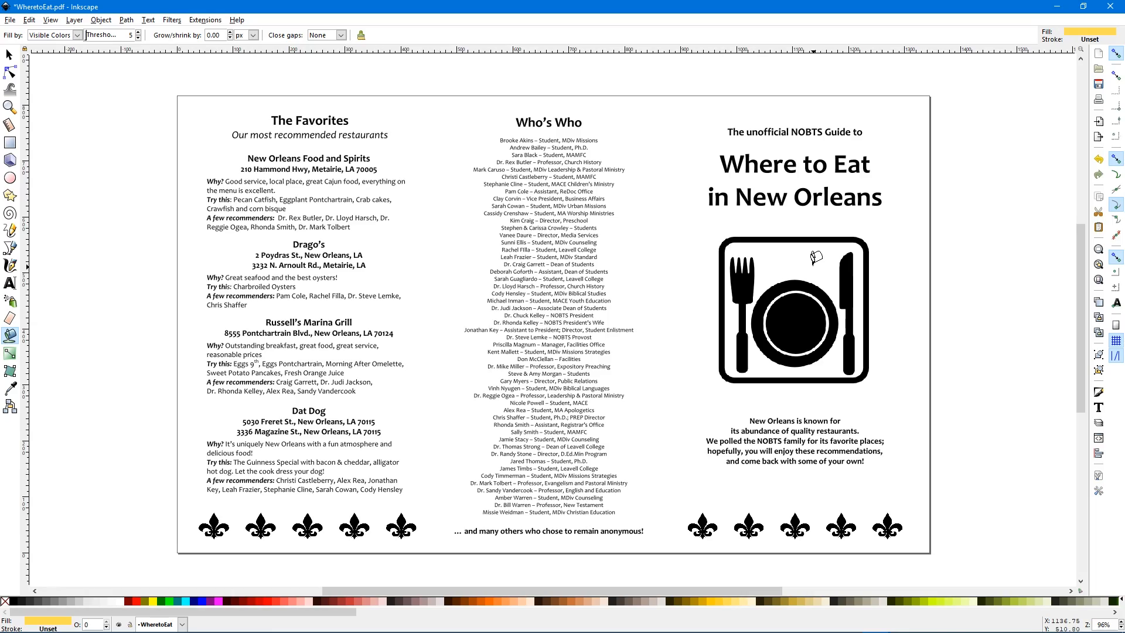
click(793, 310)
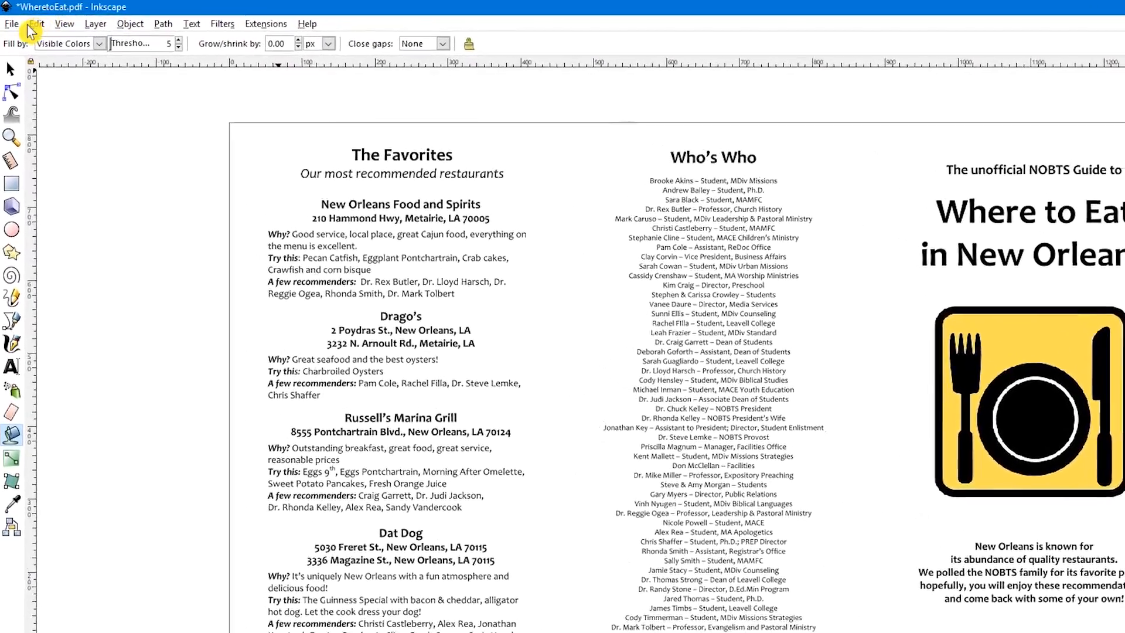
Start saving the guide as WheretoEat.svg in Inkscape SVG format.
click(11, 23)
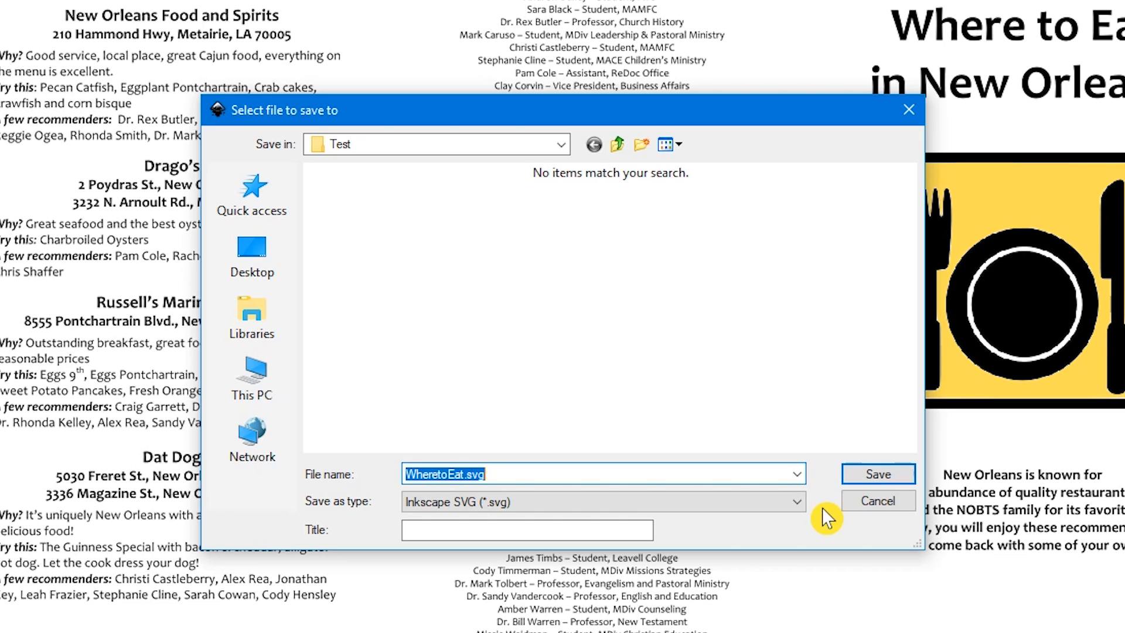
mouse_move(591, 501)
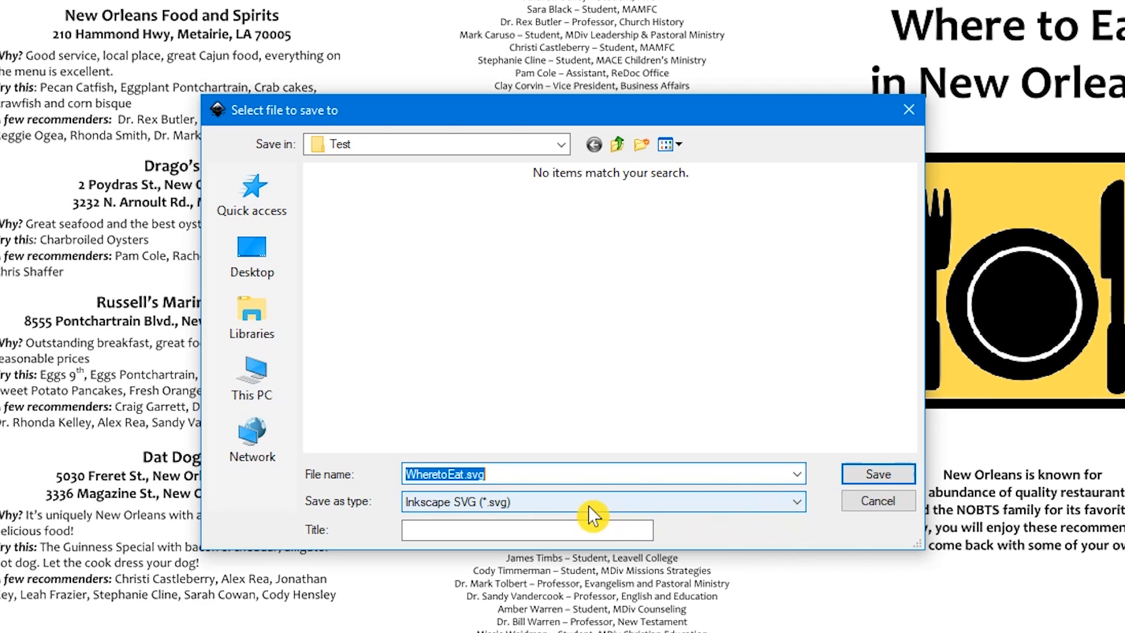